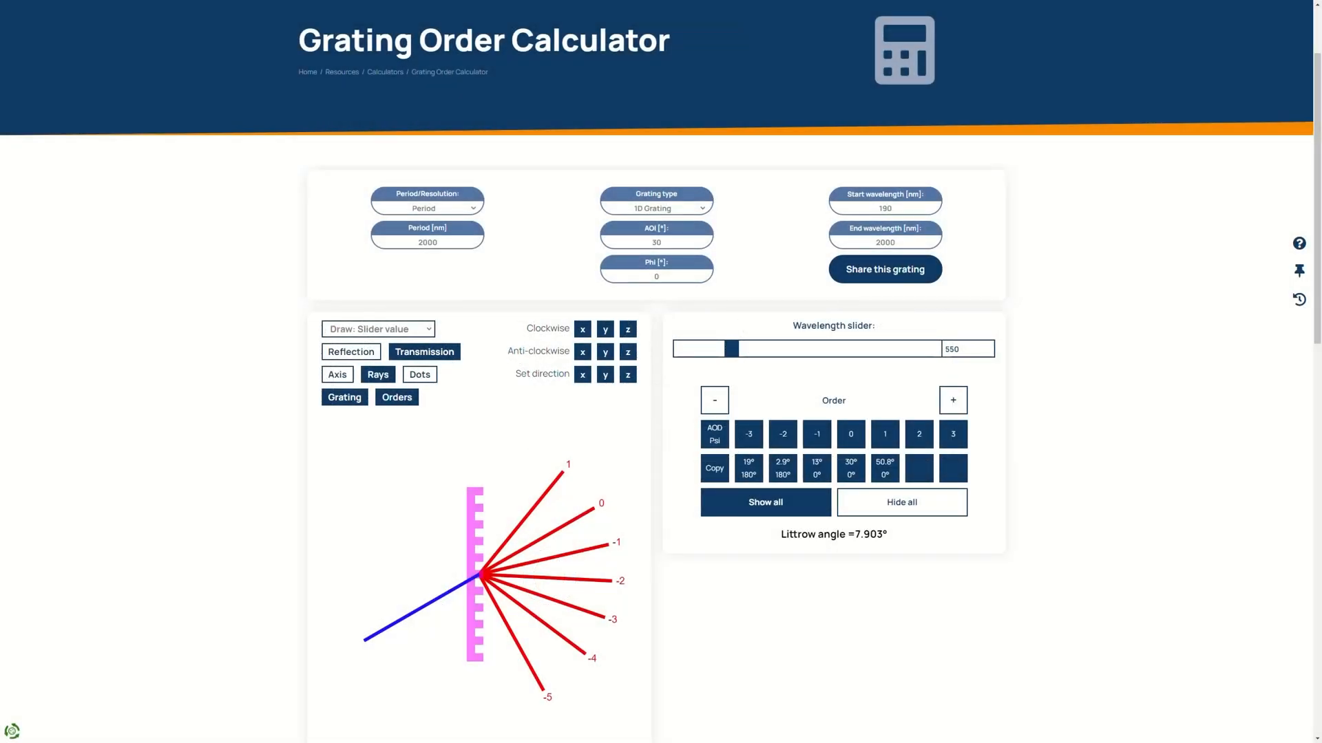
mouse_move(1076, 281)
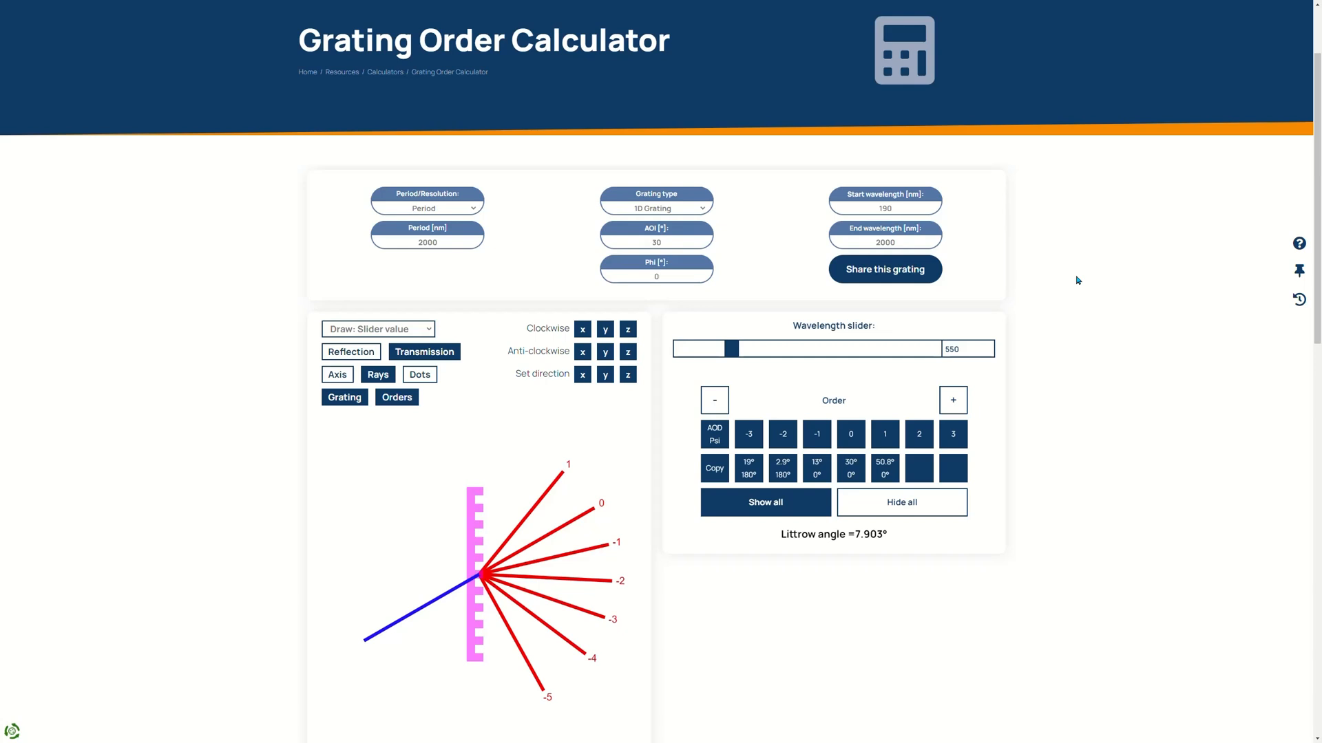
mouse_move(618, 302)
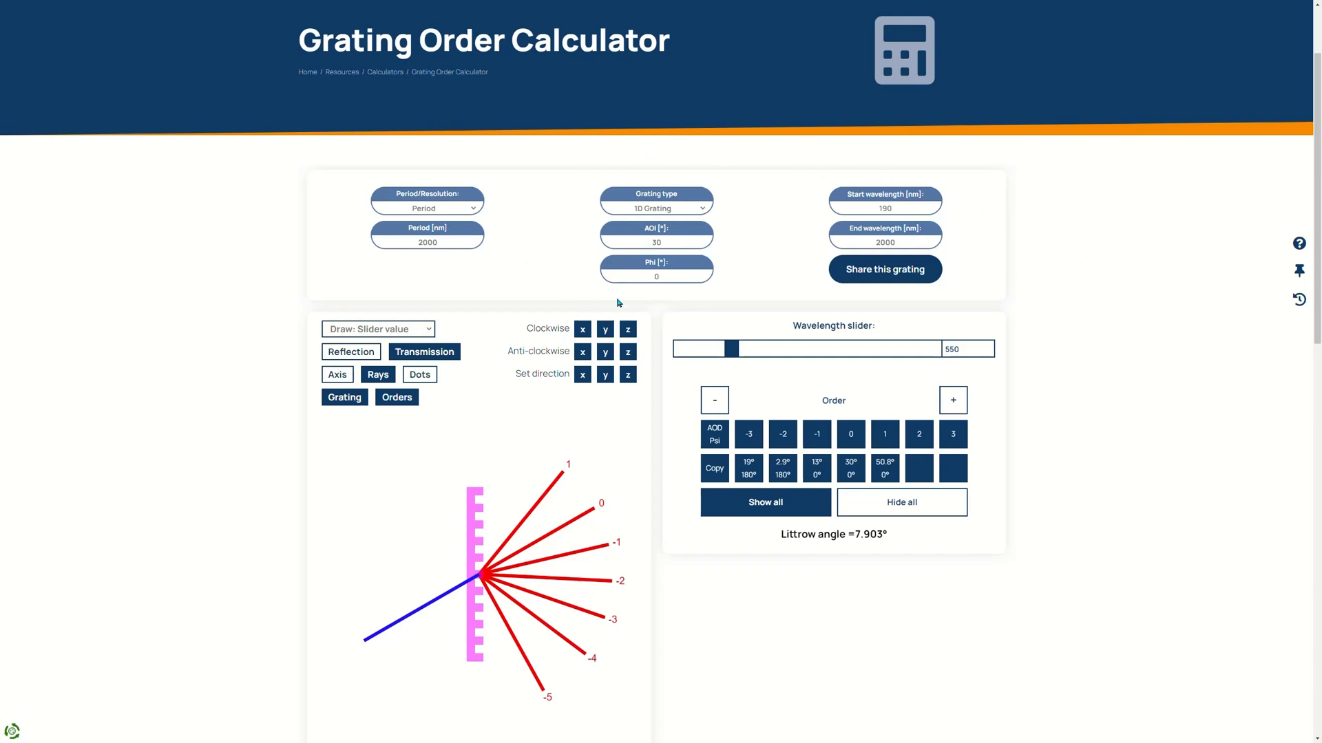
mouse_move(610, 431)
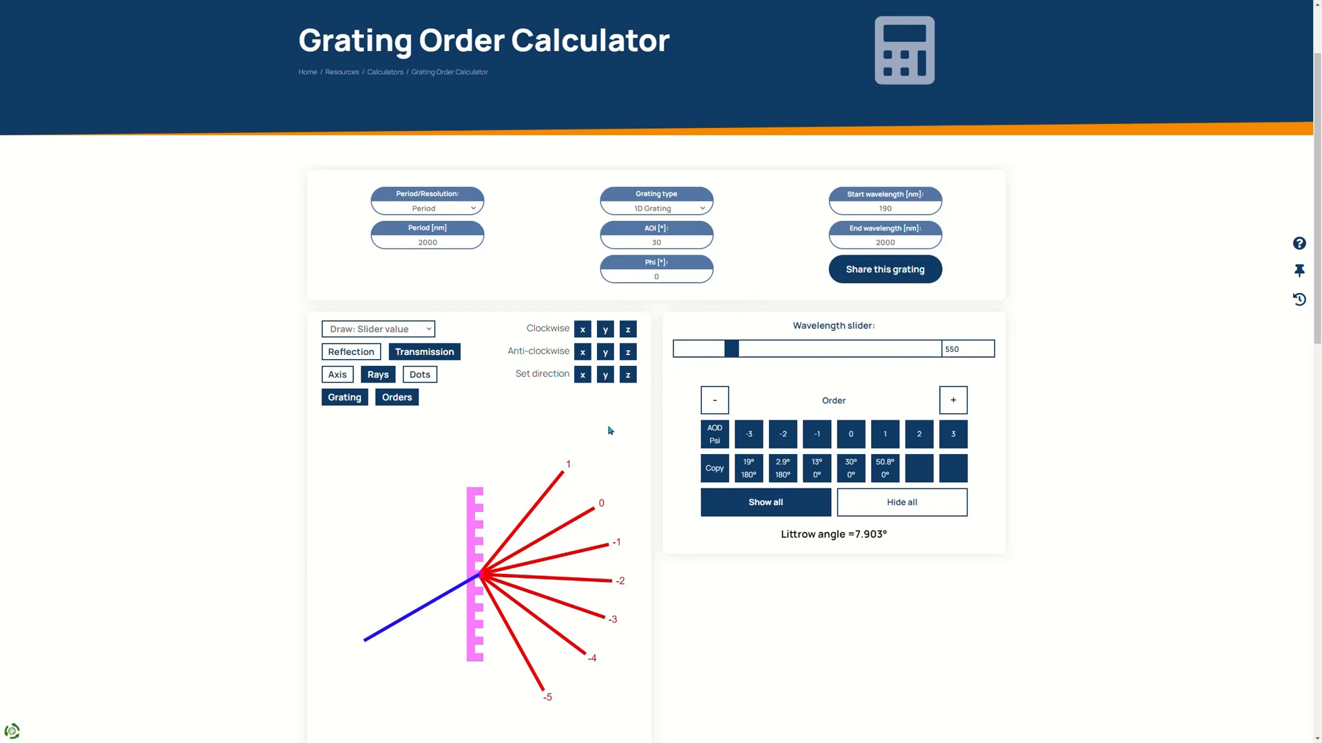
mouse_move(627, 677)
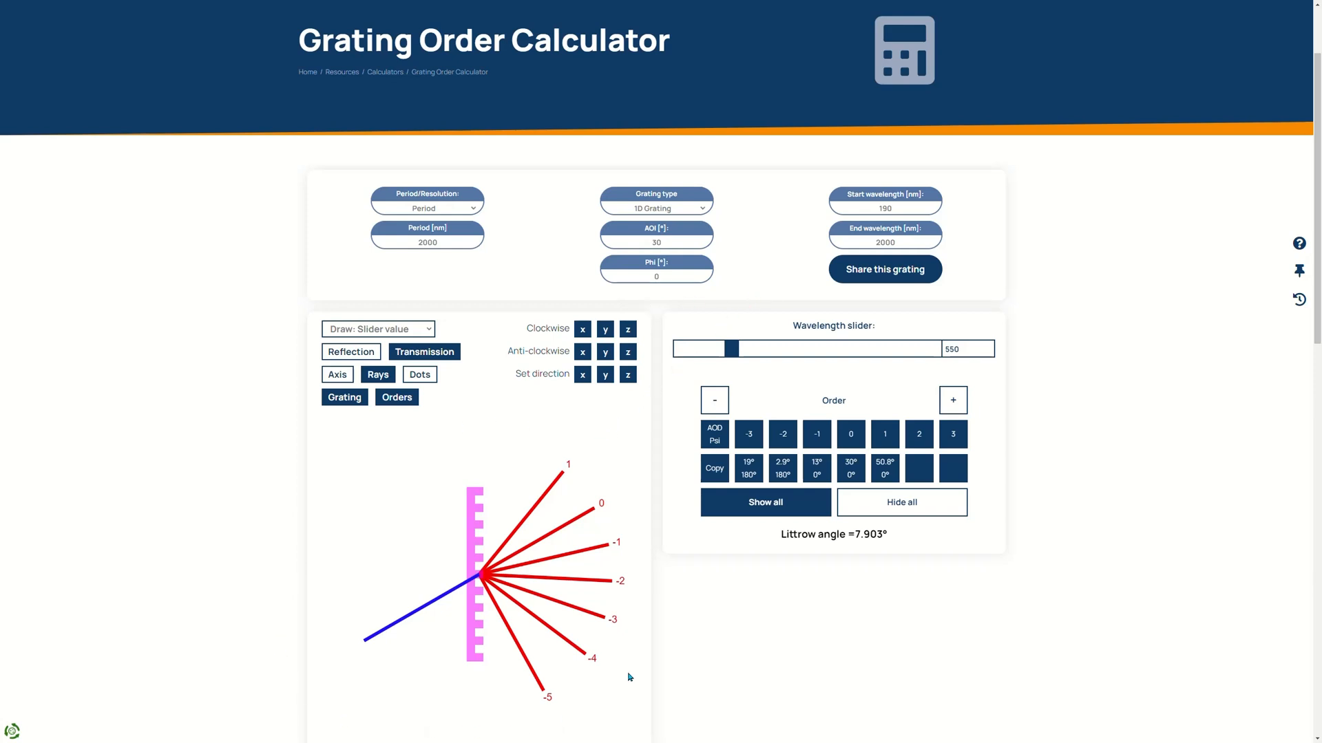
mouse_move(676, 435)
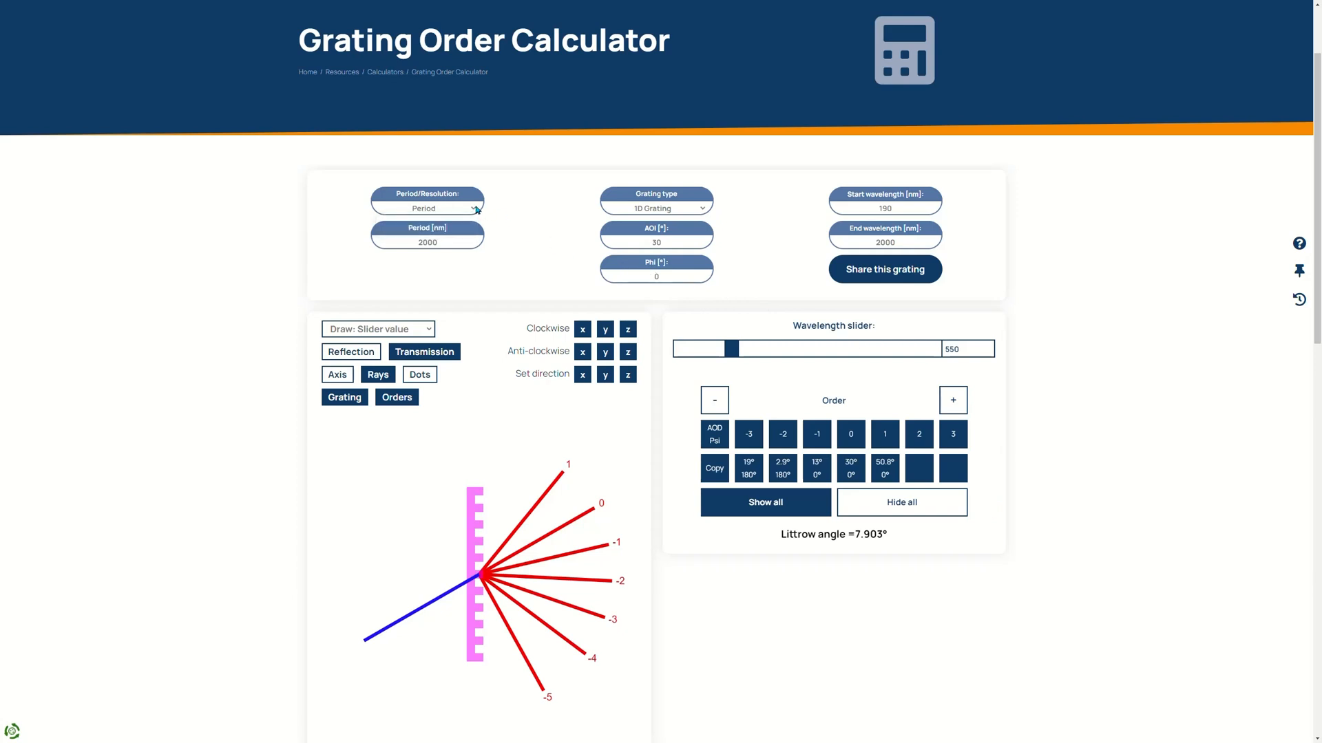
Keep 1D Grating as the grating type from the grating-type list.
click(656, 205)
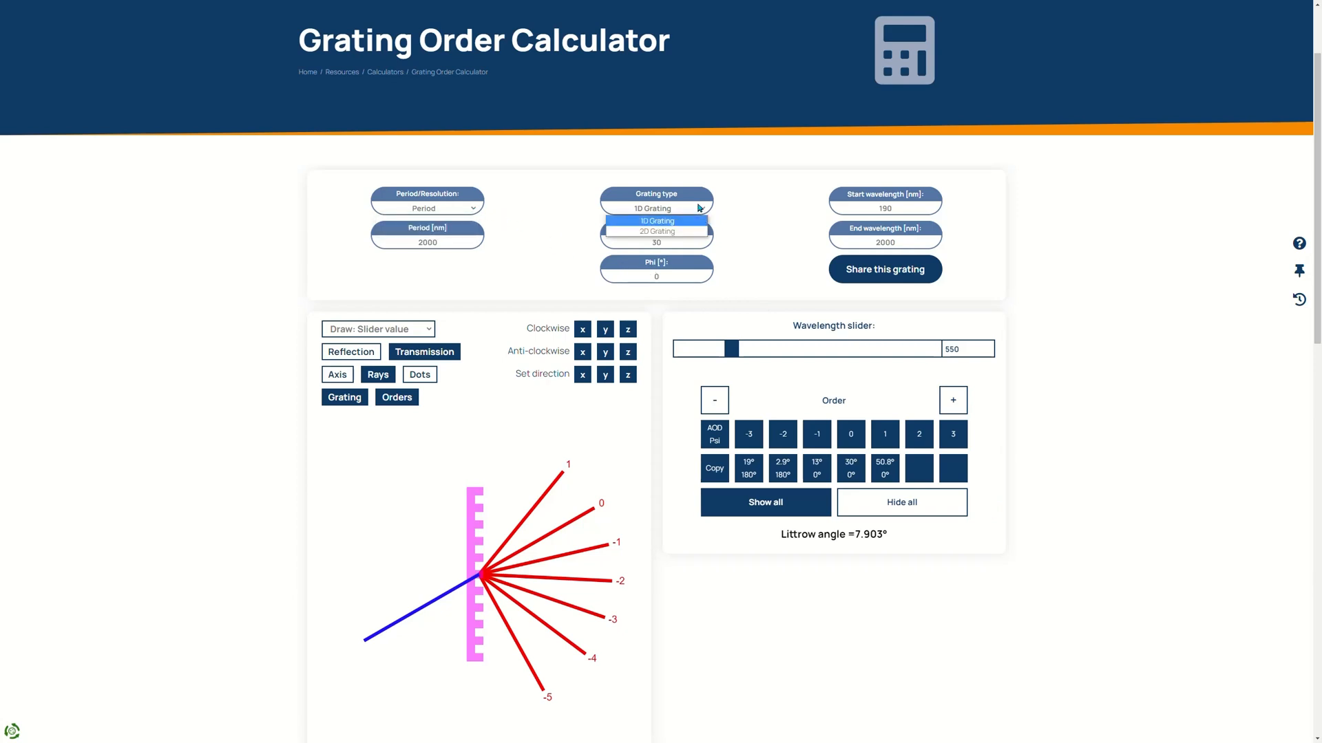
click(655, 220)
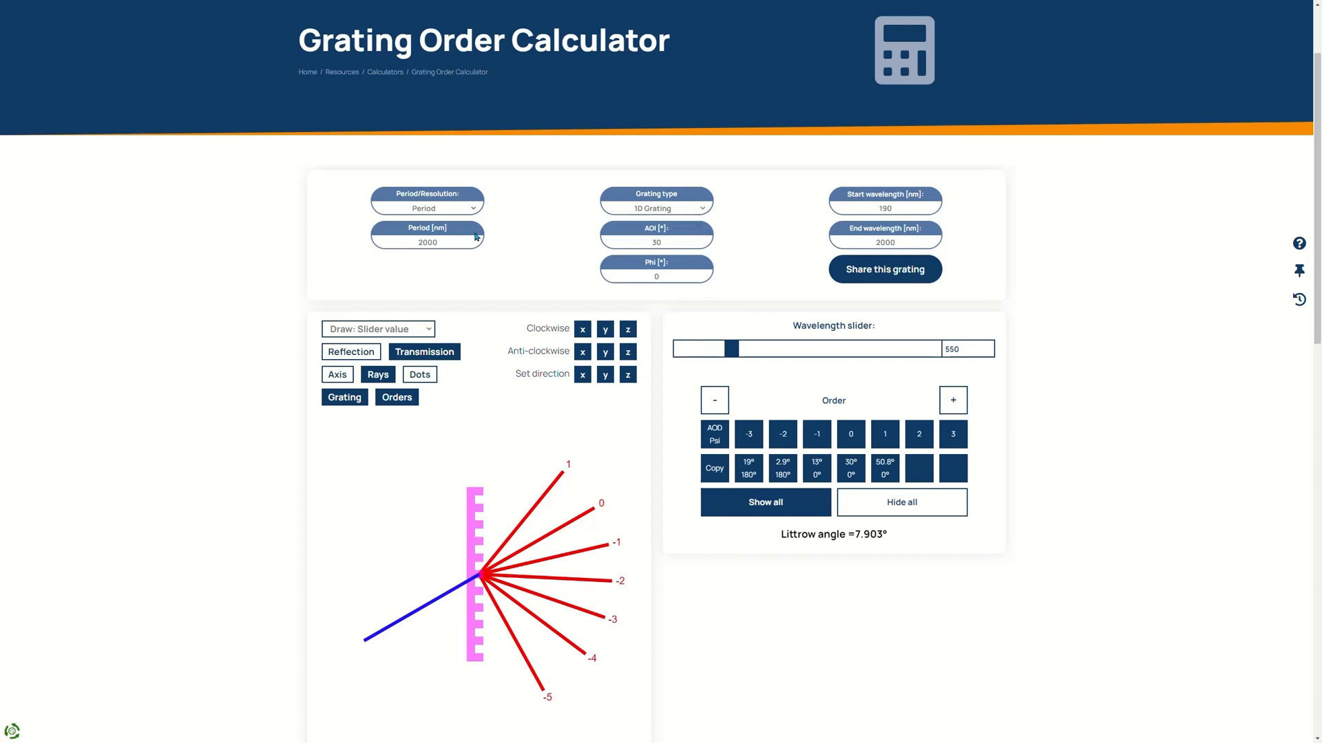
mouse_move(606, 232)
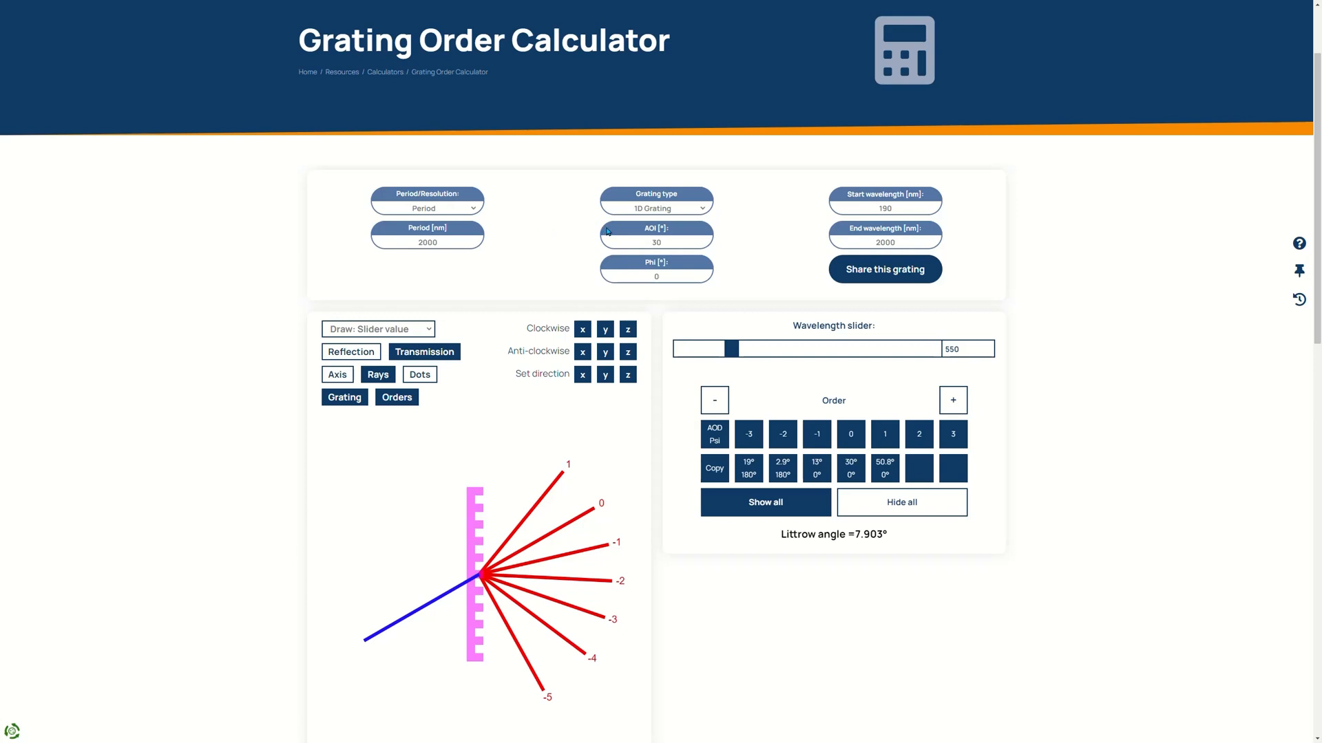
mouse_move(613, 266)
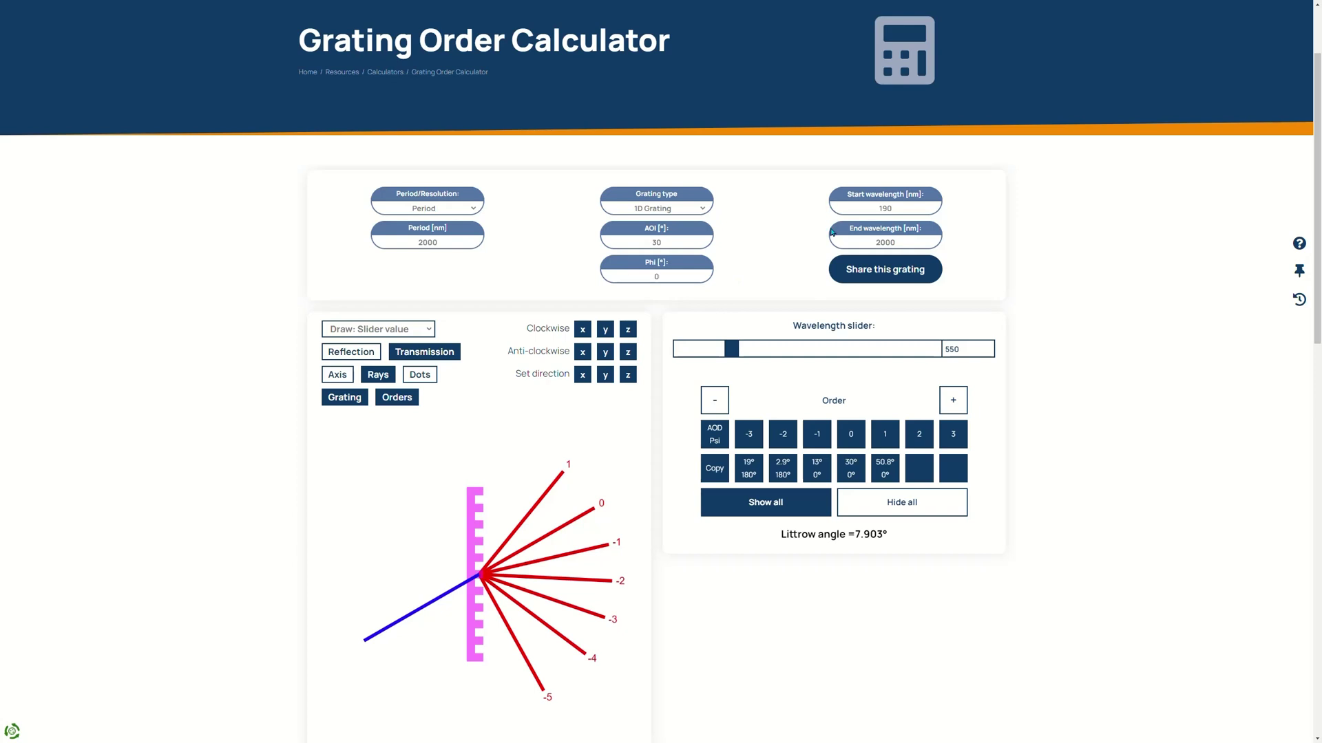
mouse_move(823, 253)
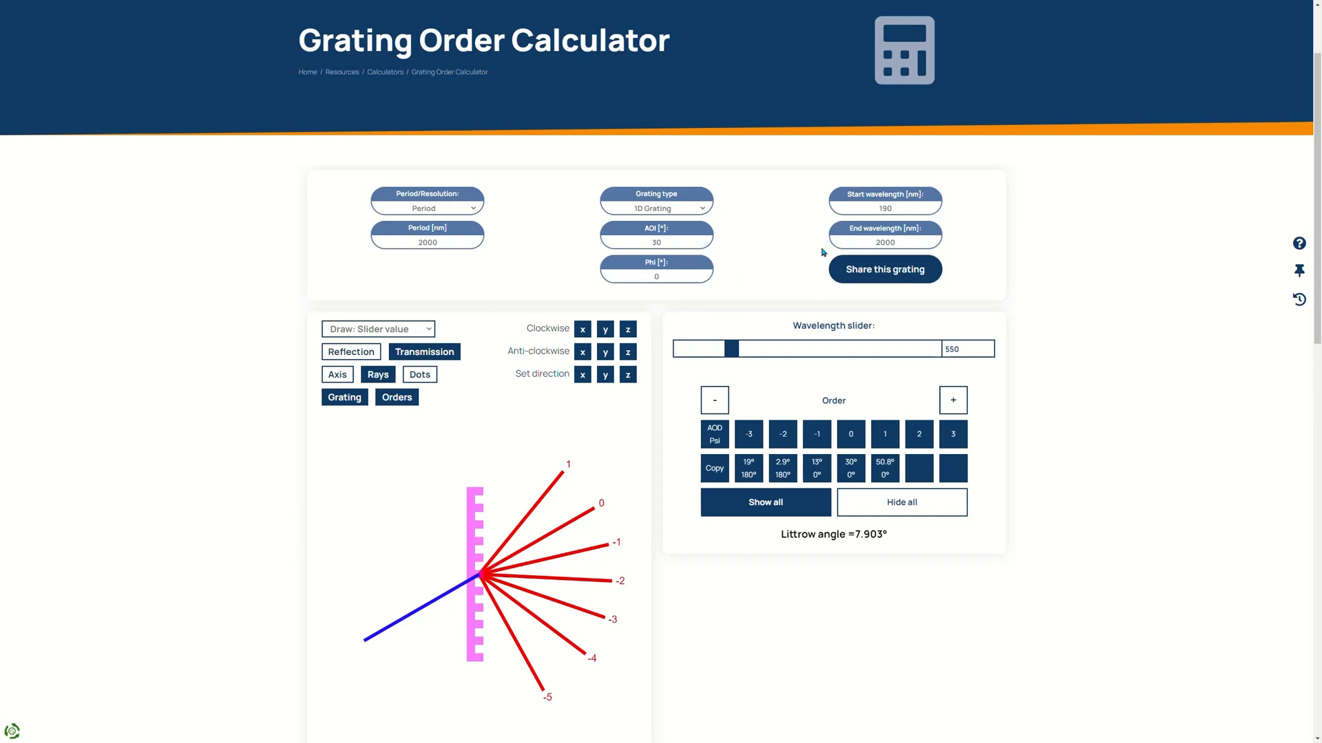
mouse_move(561, 421)
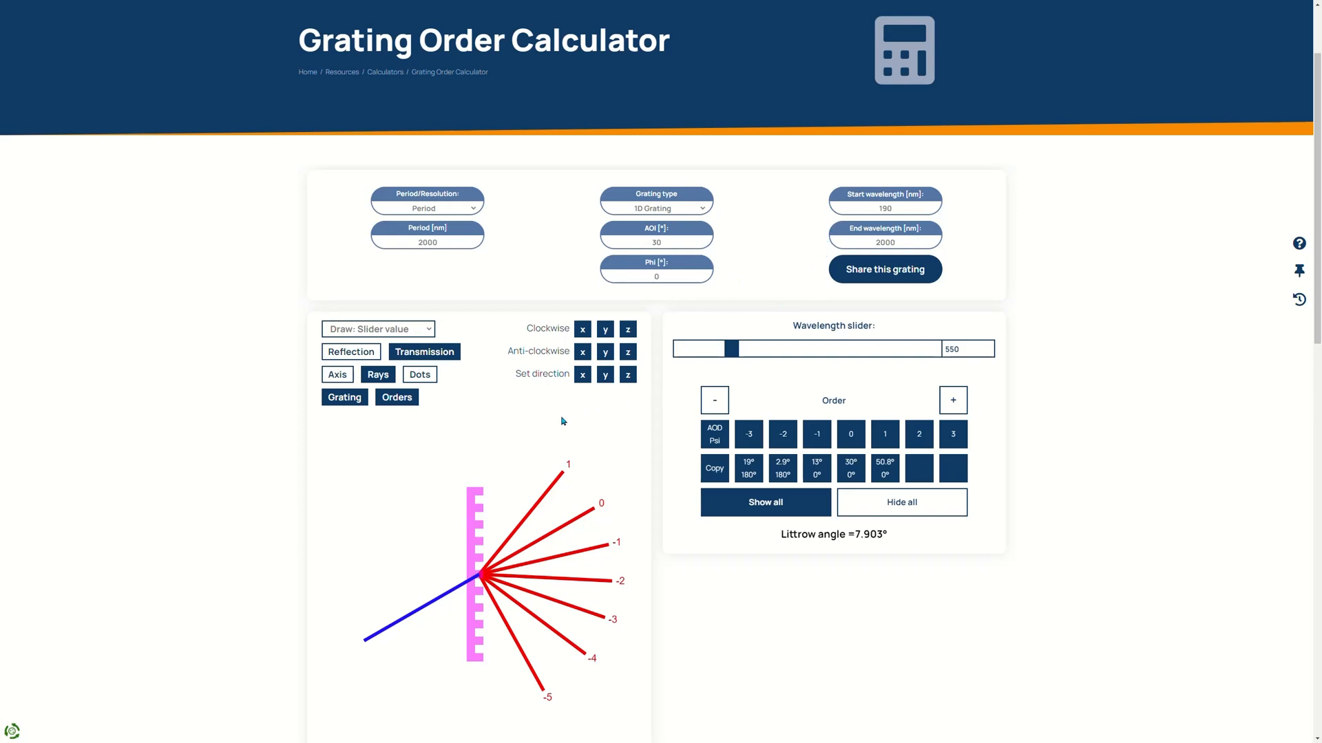
mouse_move(659, 573)
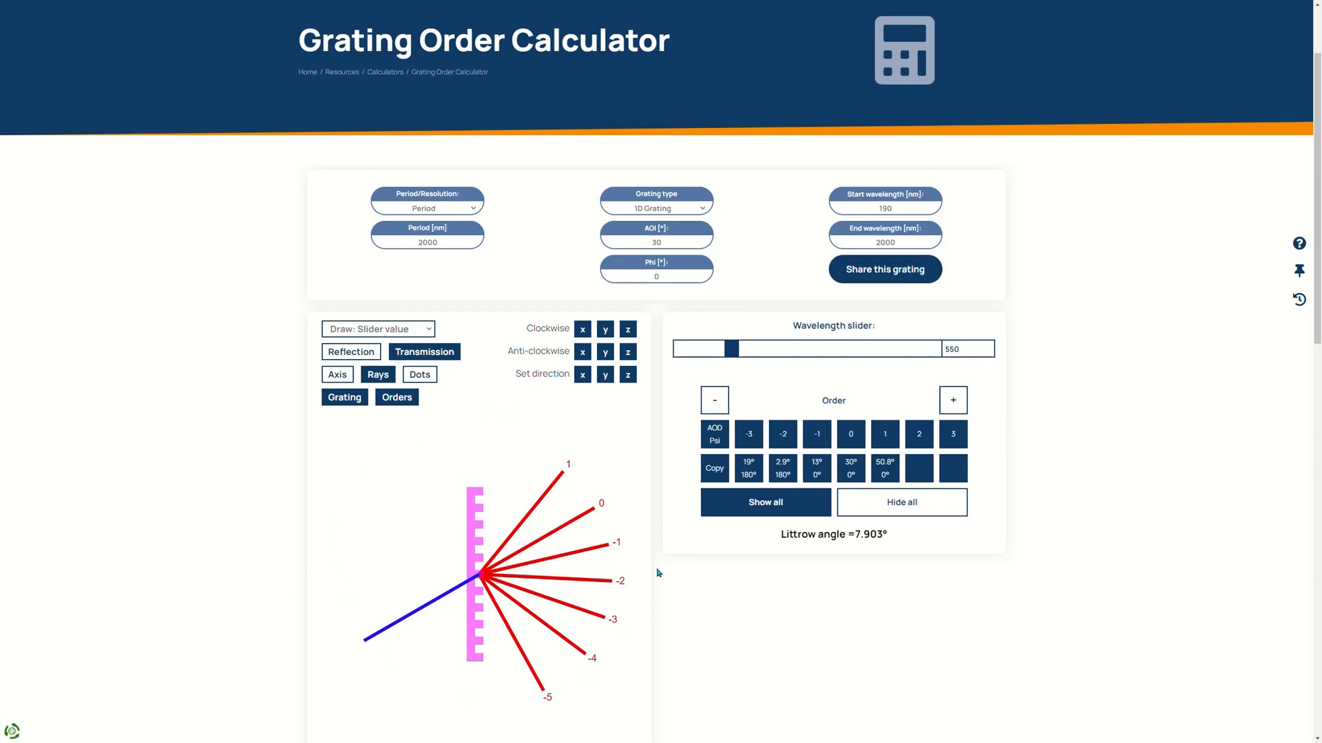
mouse_move(479, 509)
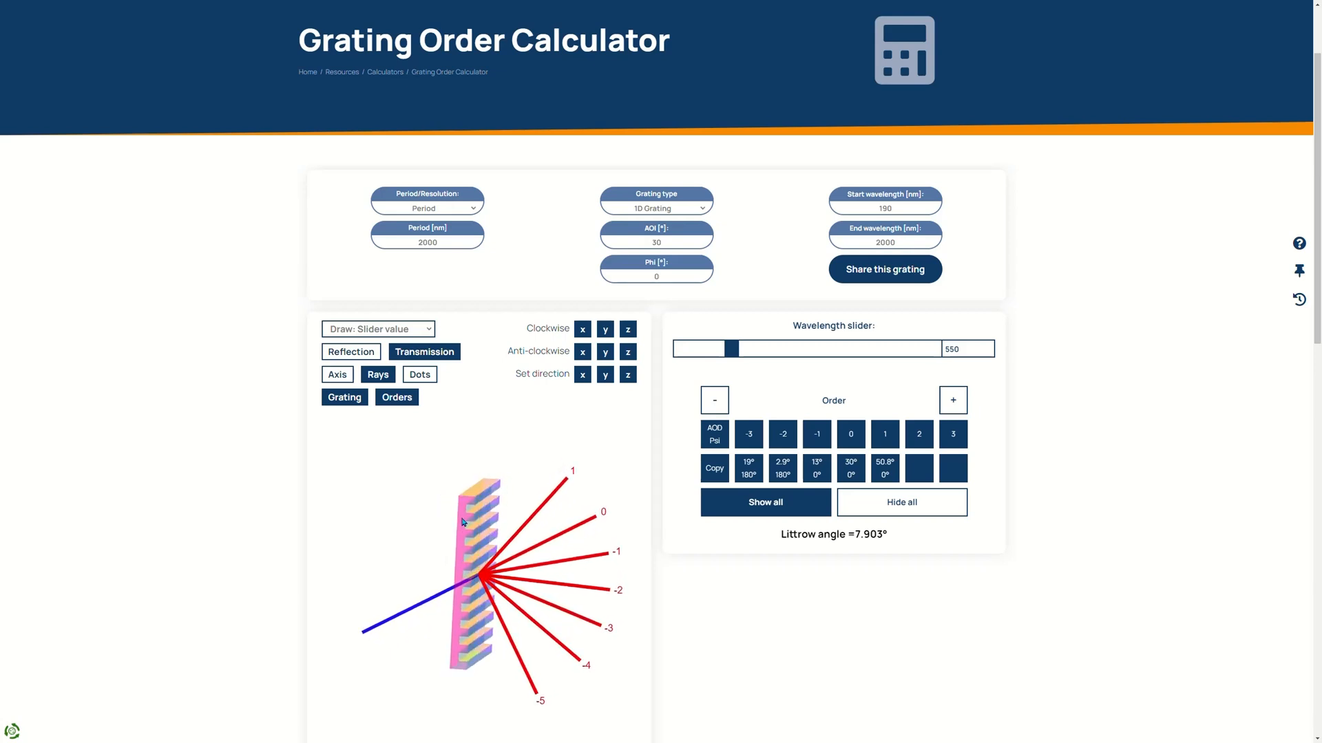
Rotate the grating clockwise about x and anti-clockwise about y to reveal its ridges.
click(581, 329)
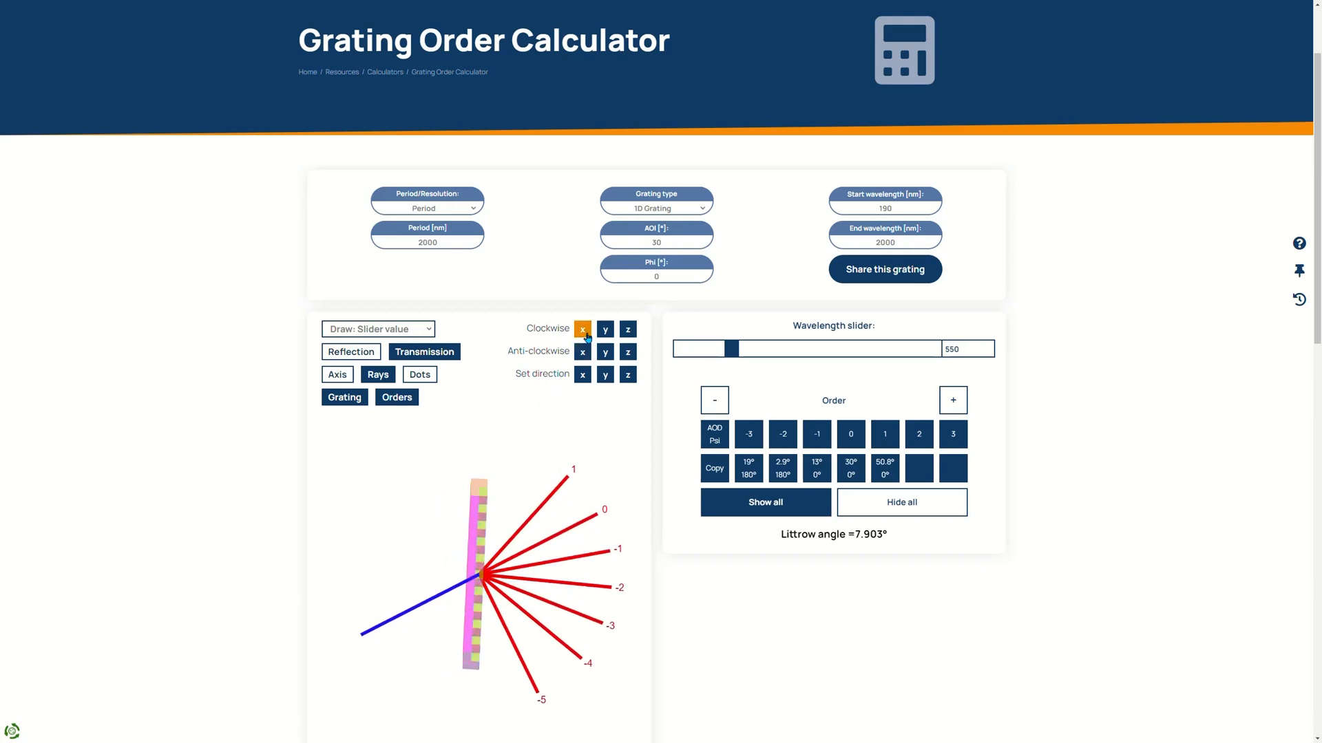
click(605, 351)
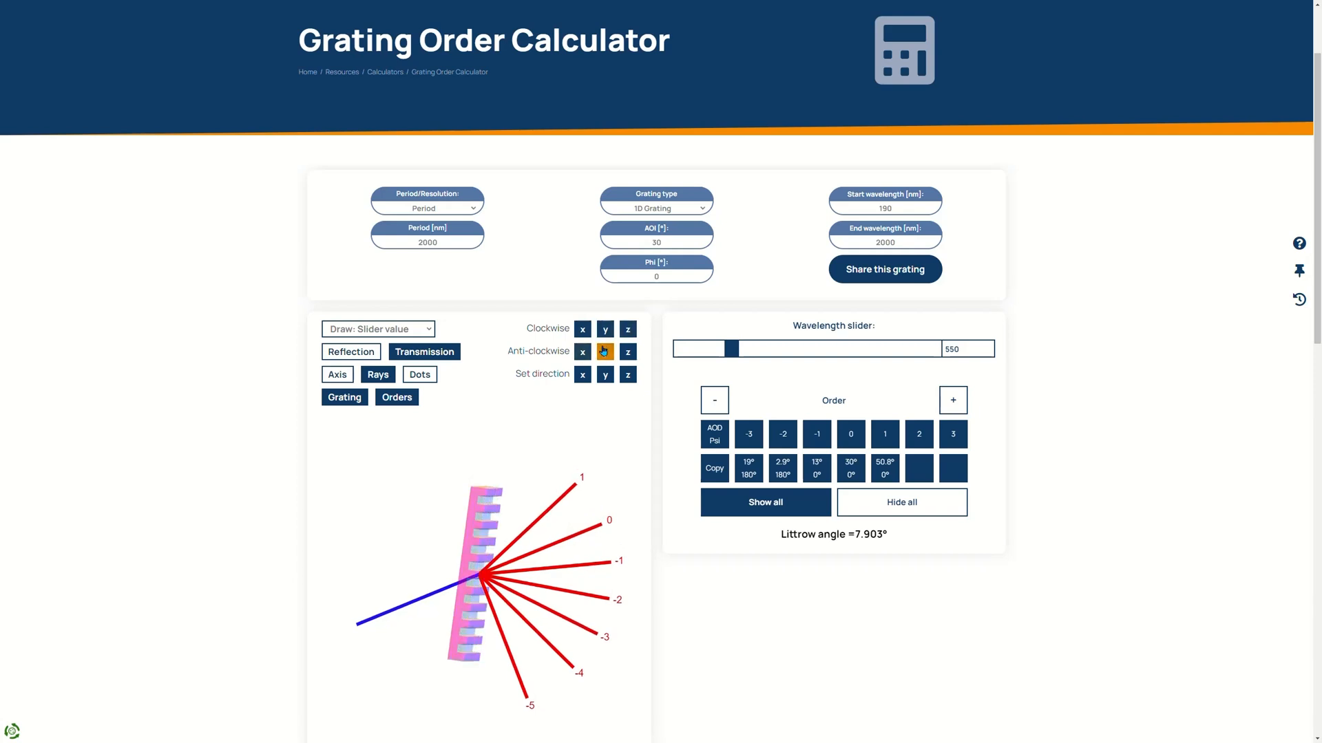
click(604, 351)
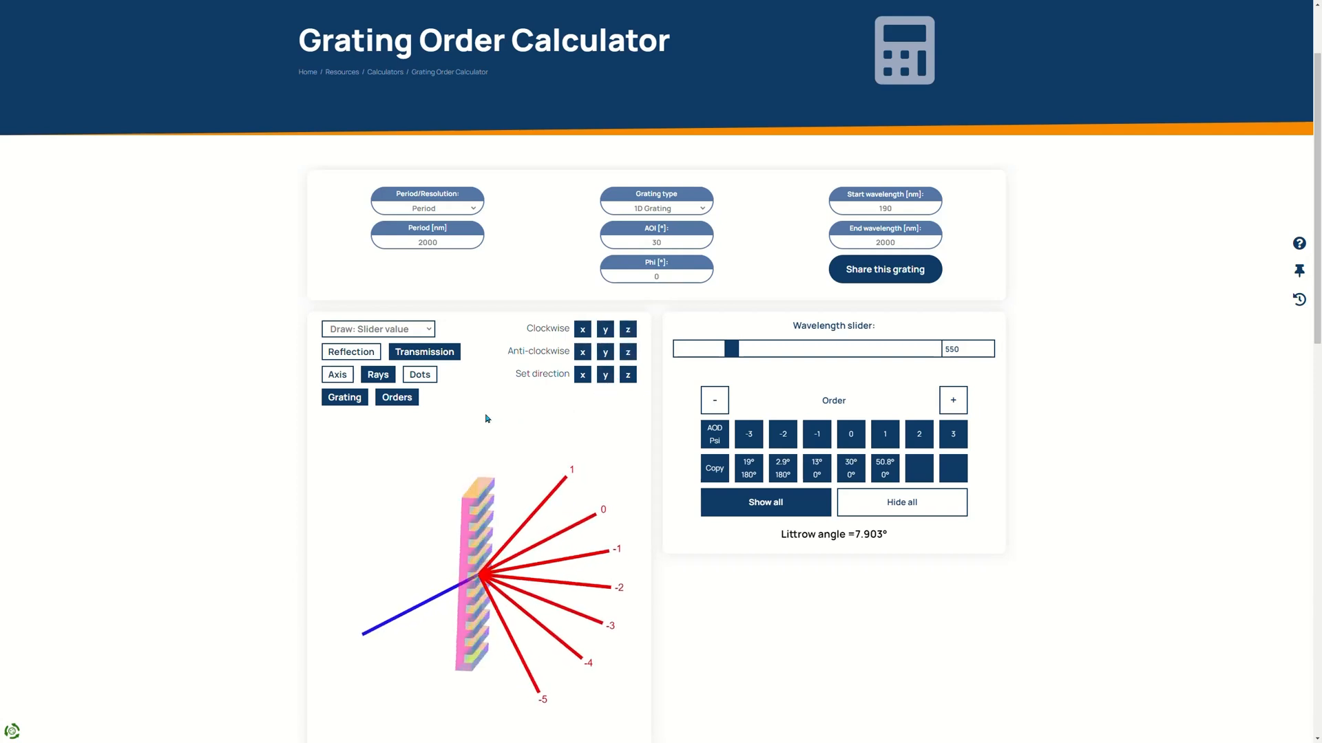
mouse_move(456, 367)
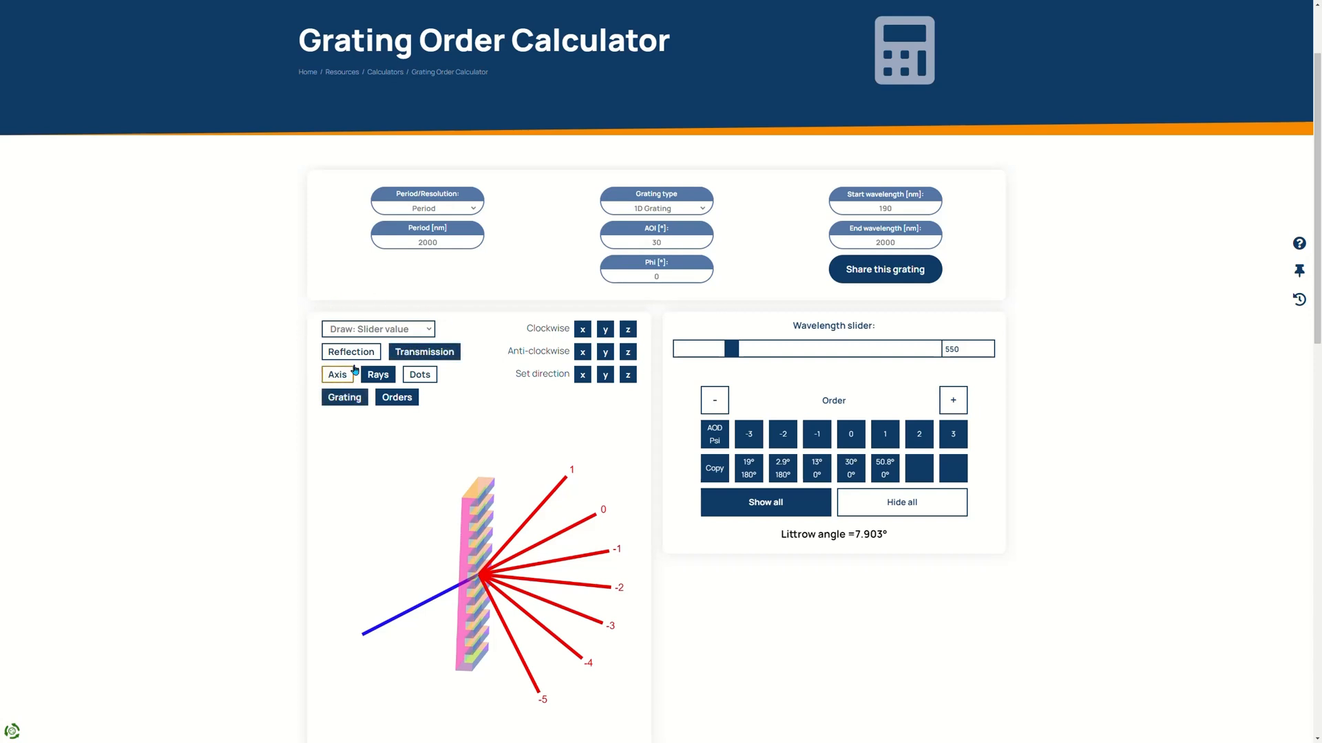
click(351, 351)
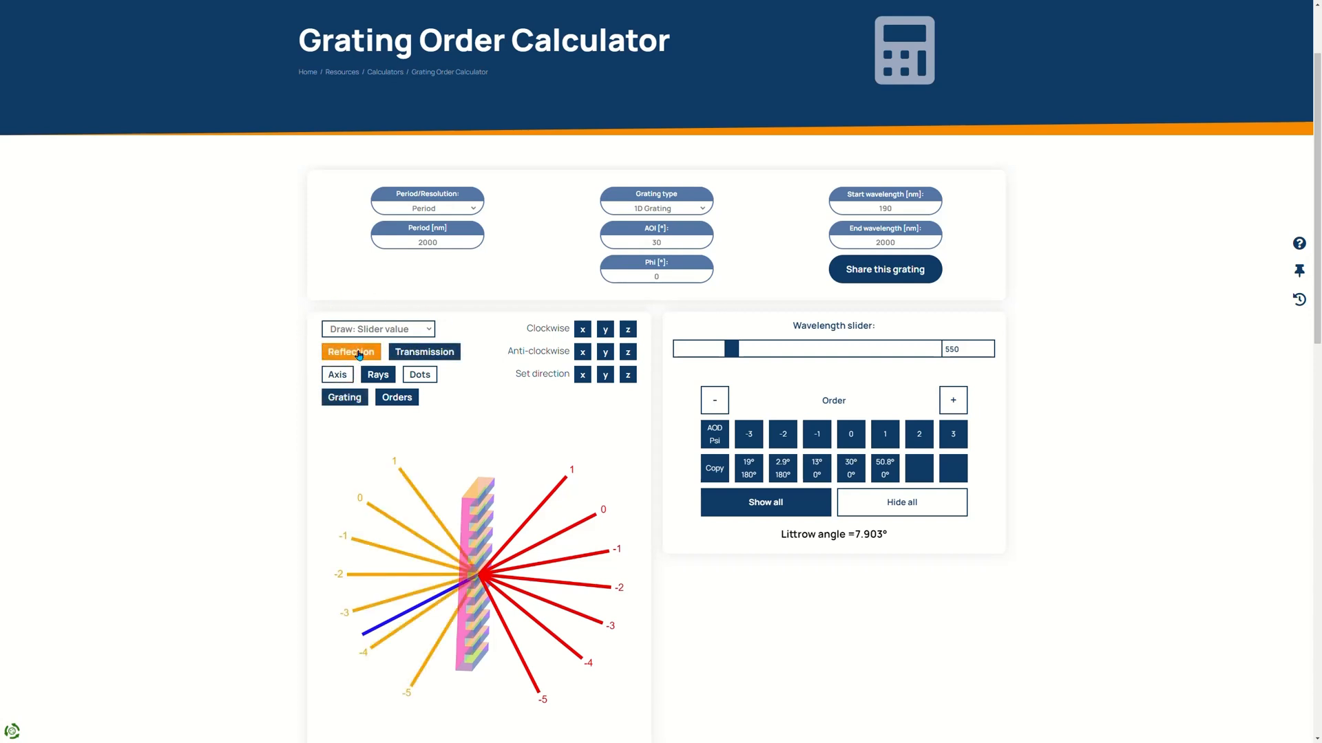
click(424, 351)
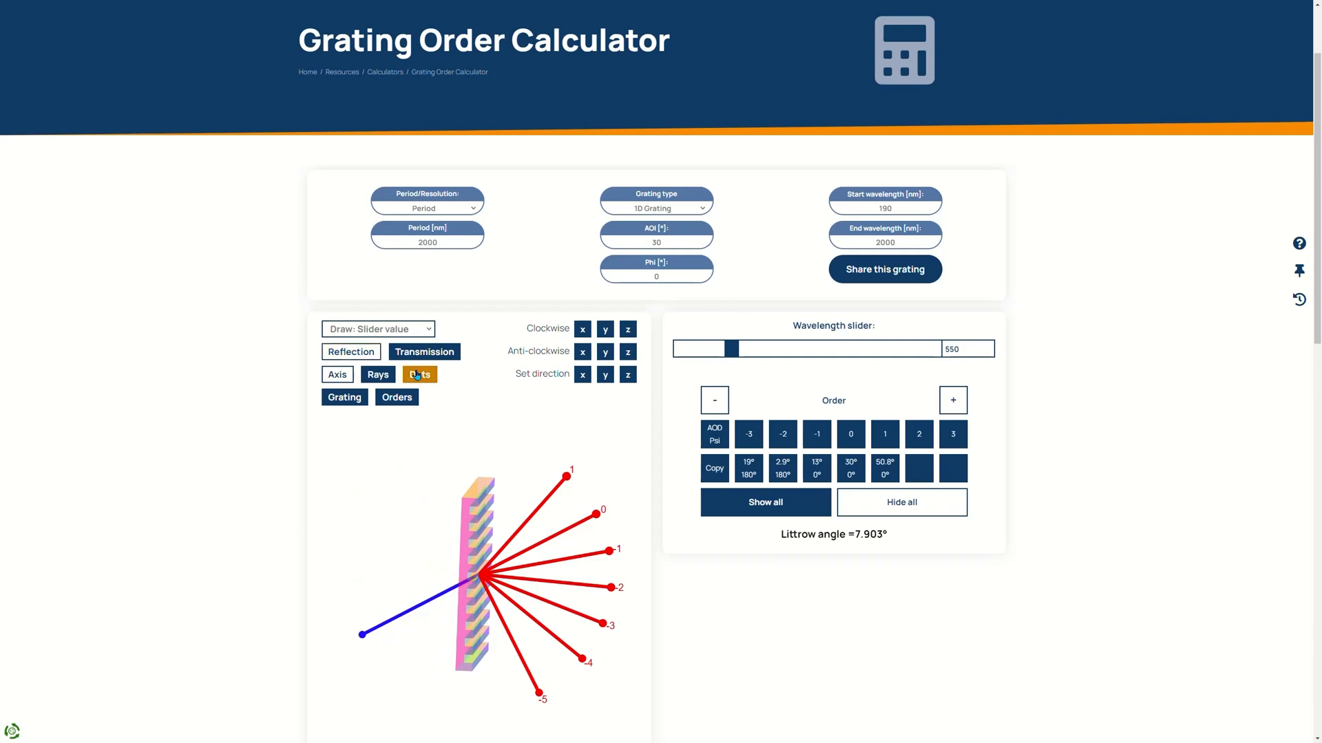
click(418, 375)
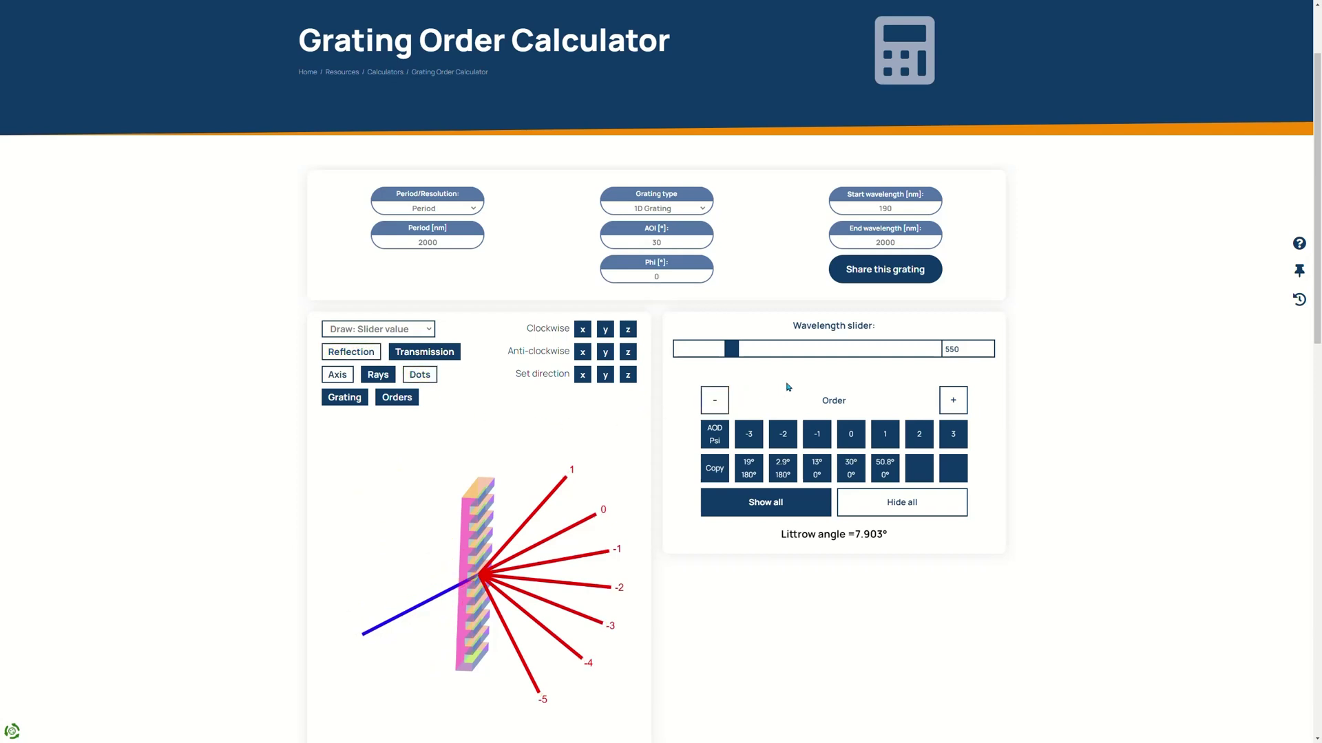
mouse_move(1005, 445)
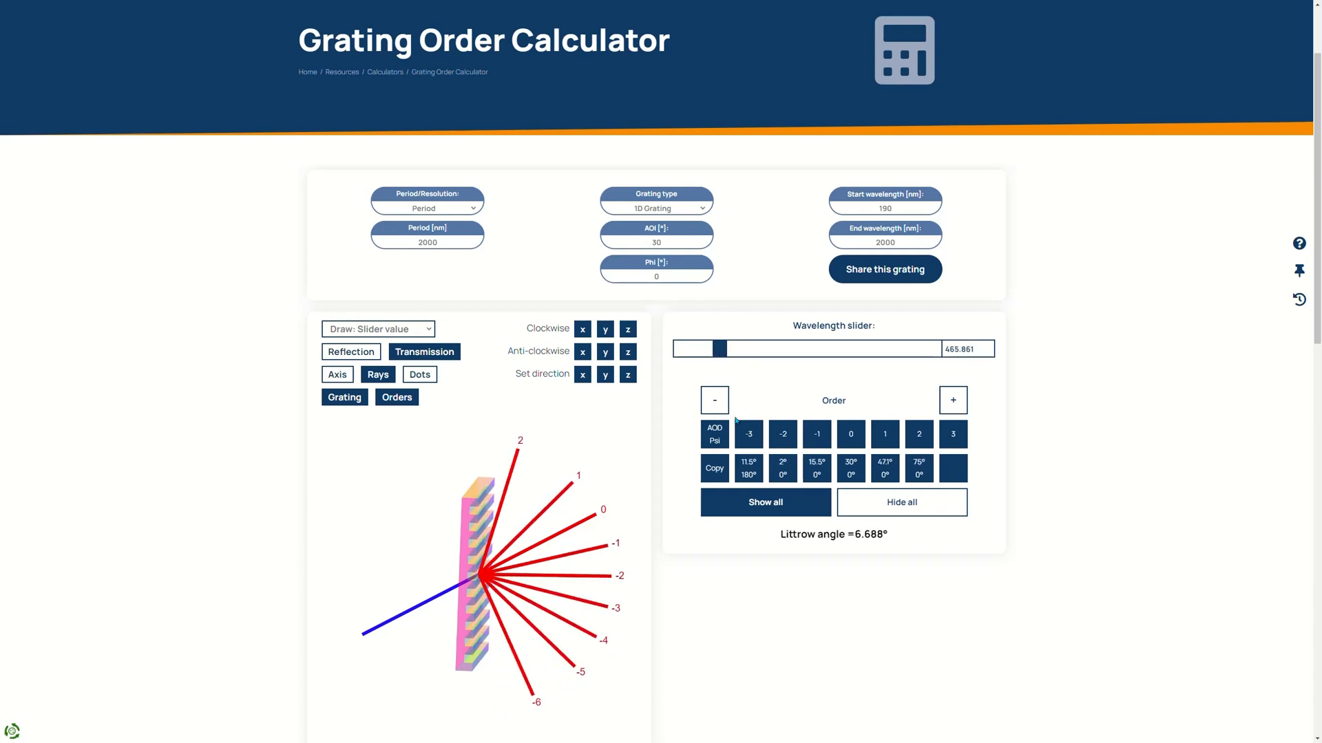
Toggle the zeroth order, shift the range to −3 through 3, and hide the lowest negative and −1 order rays.
click(850, 433)
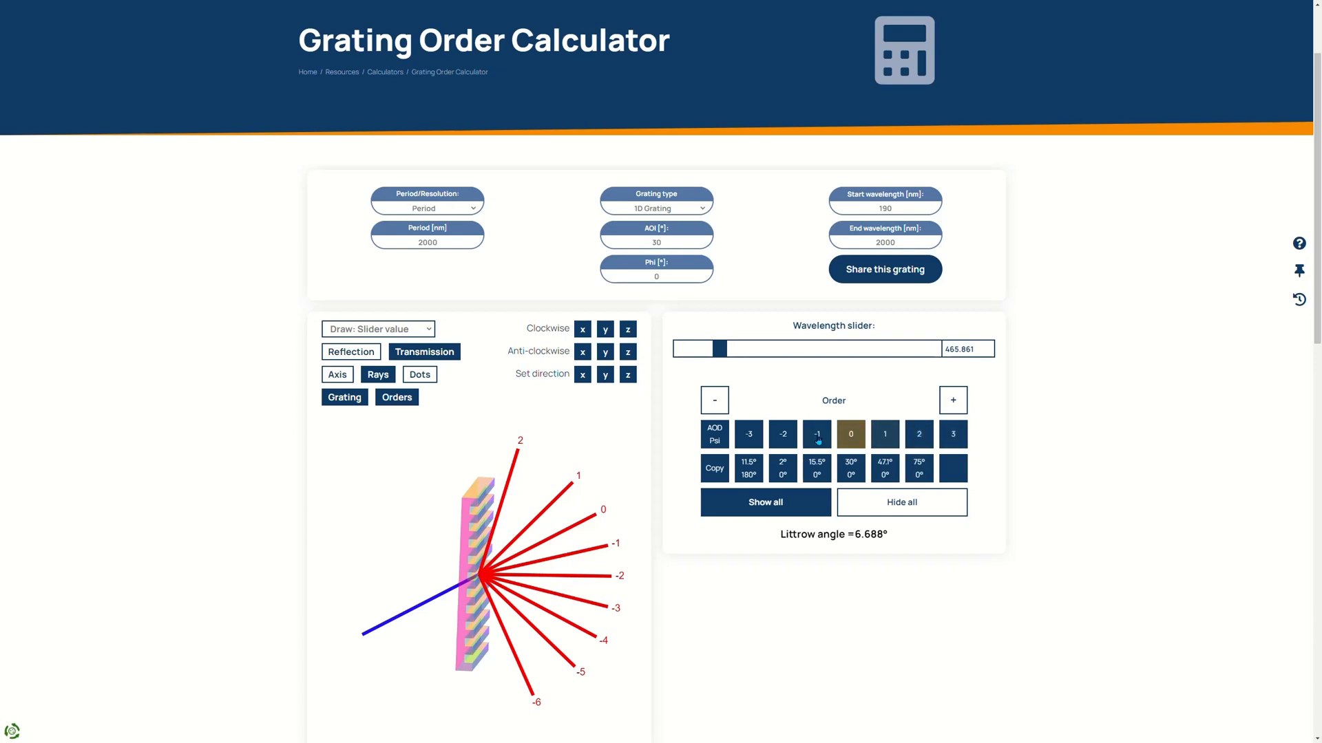
click(953, 399)
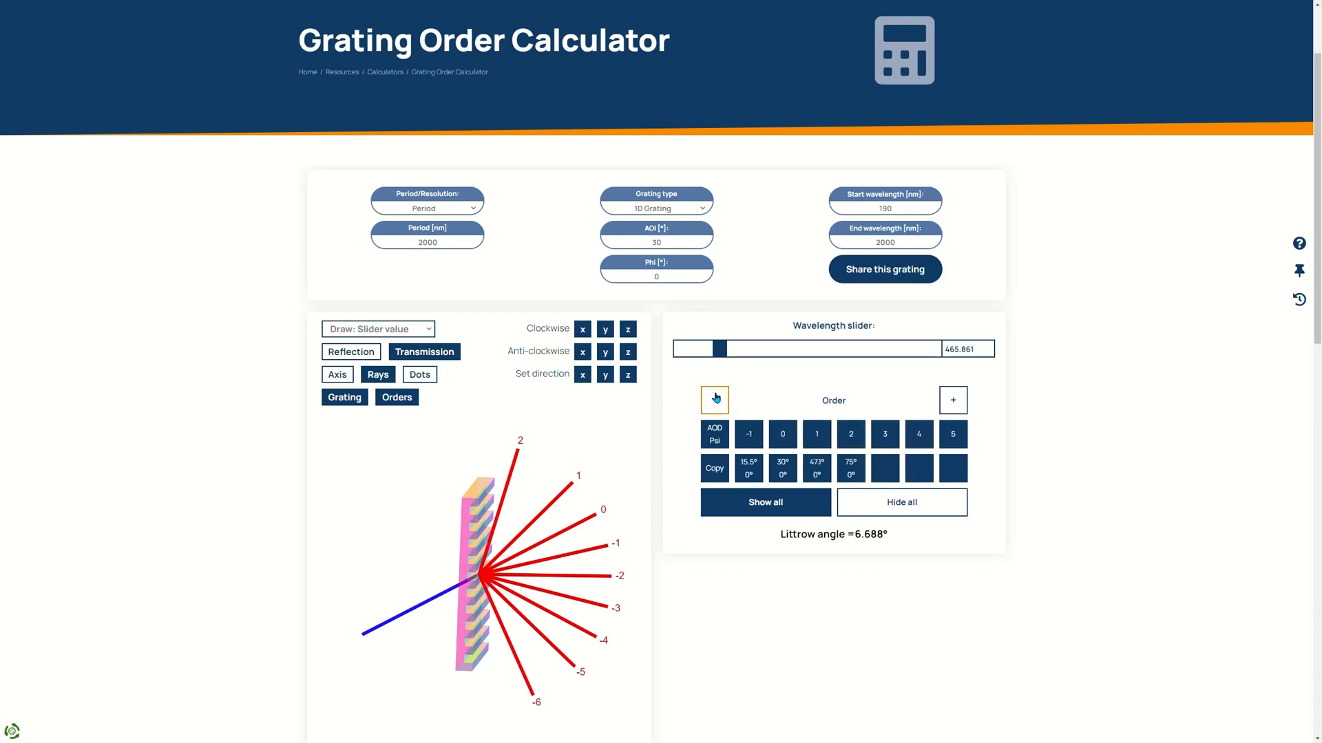
click(713, 399)
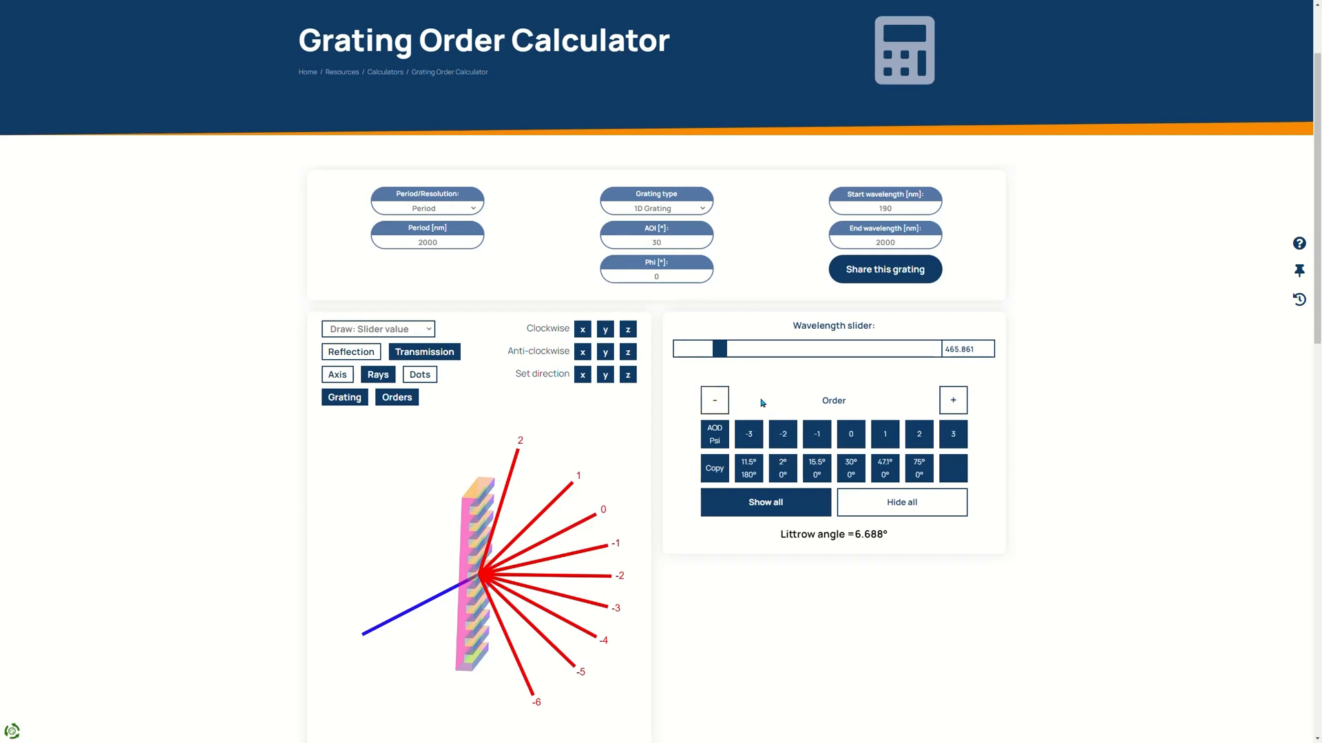
click(817, 434)
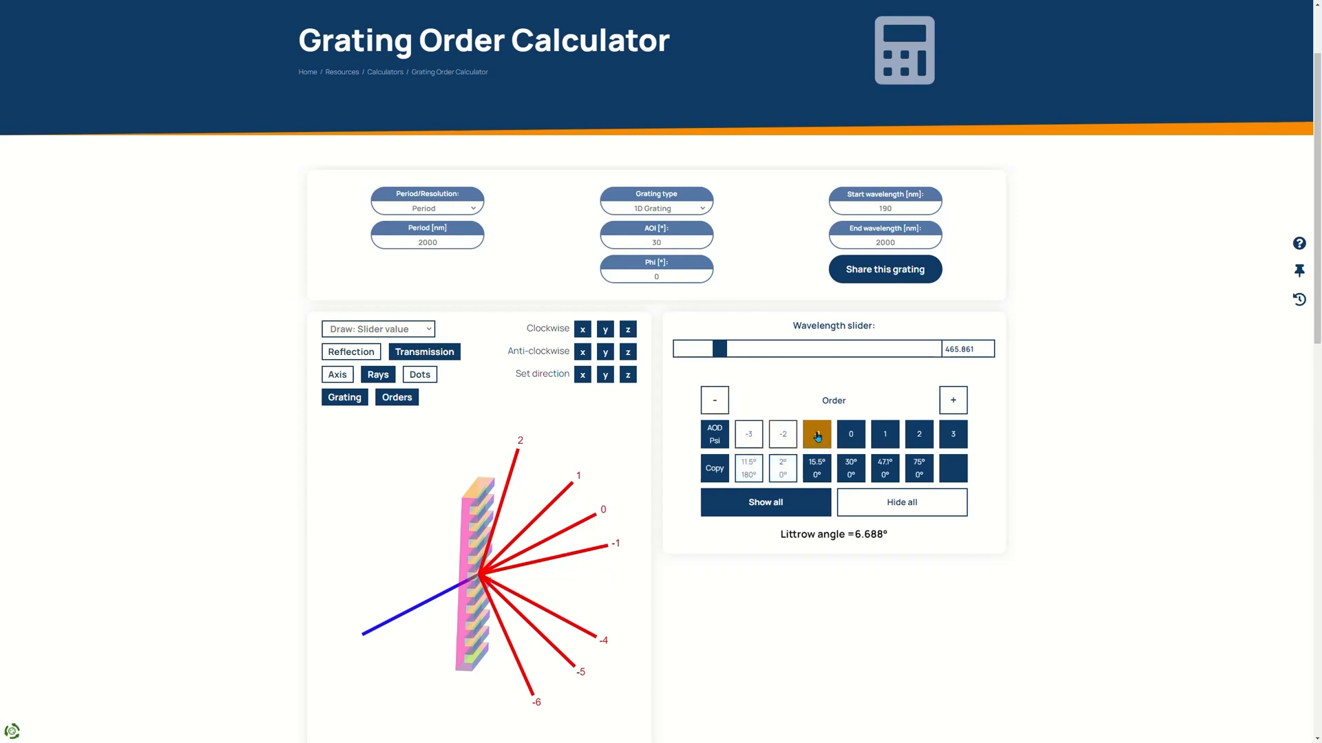
click(884, 433)
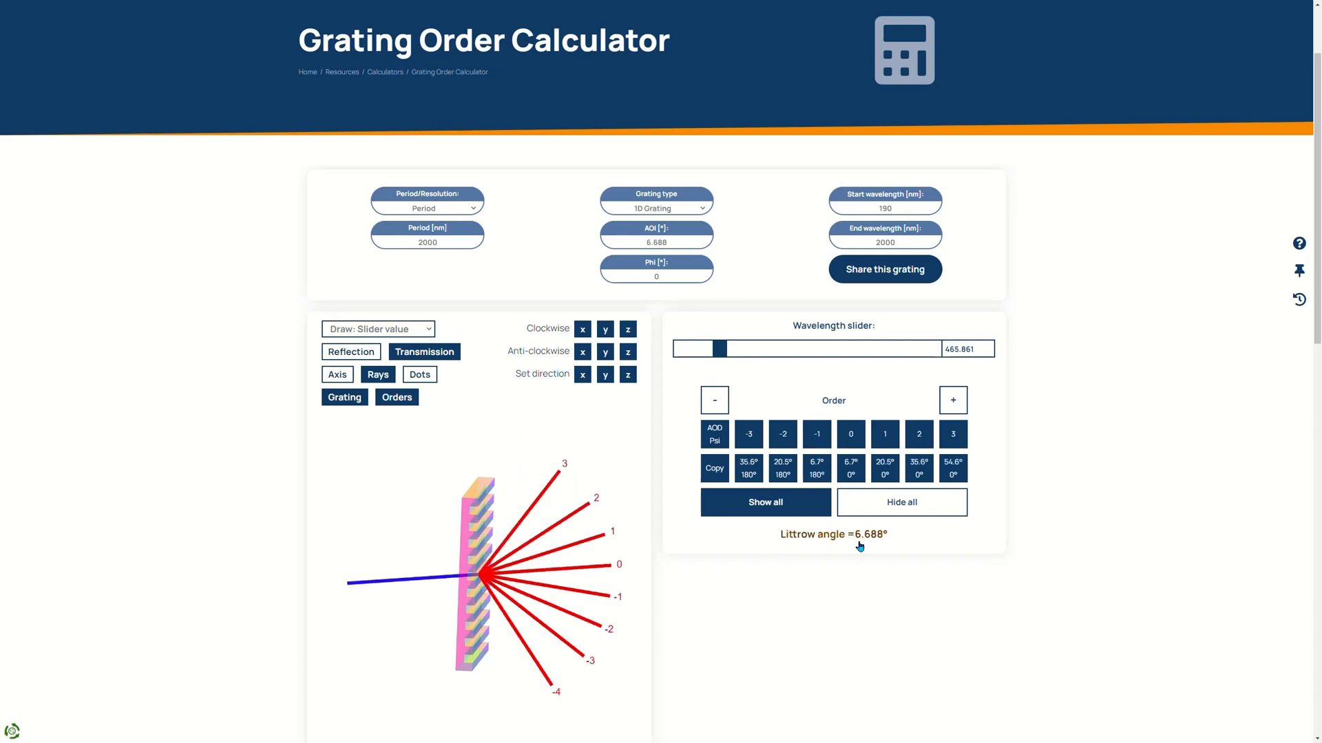
mouse_move(716, 248)
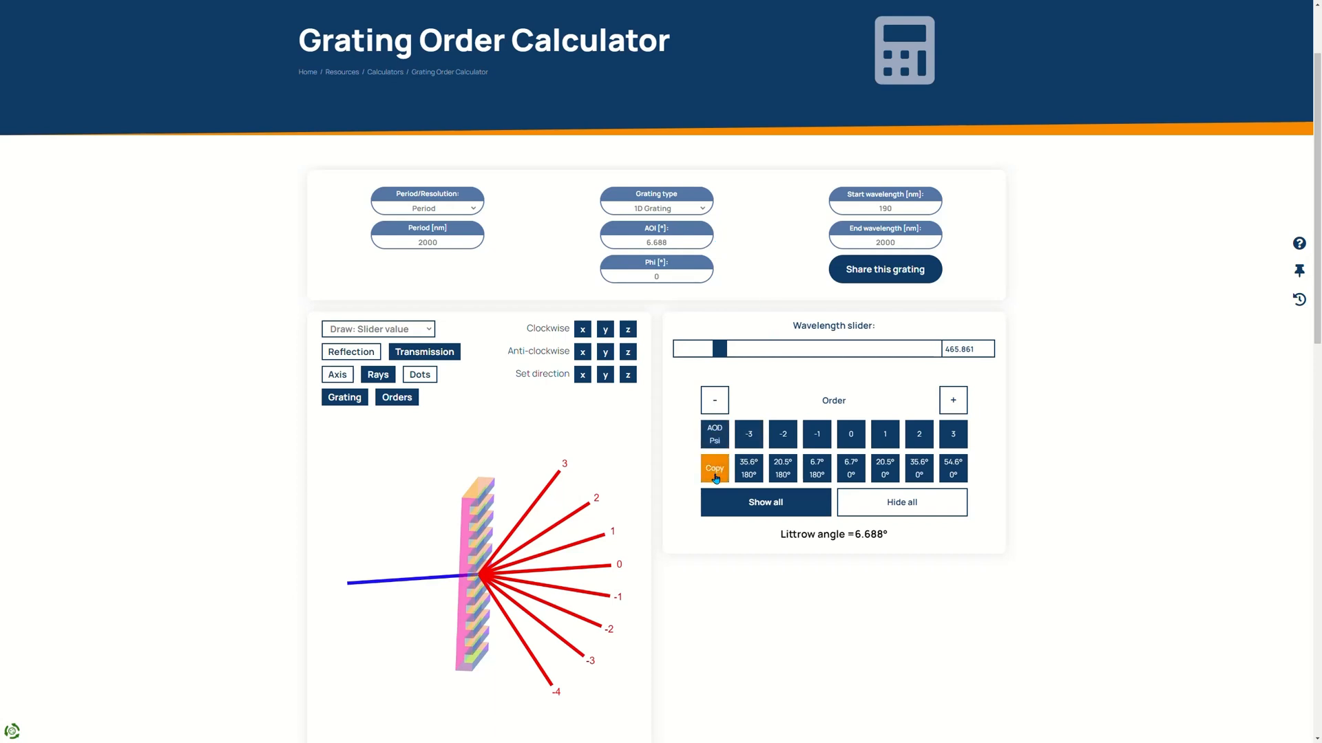
Copy the orders table to the clipboard and dismiss the confirmation.
click(715, 468)
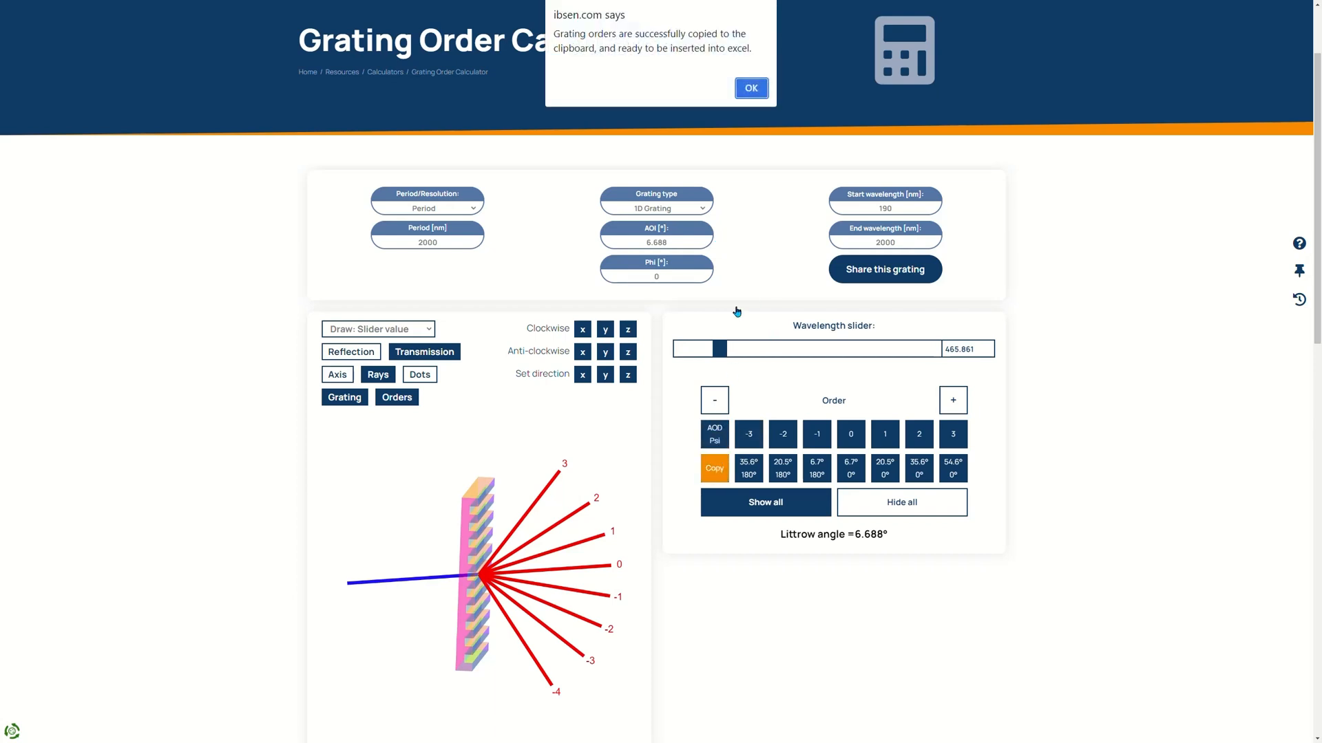
mouse_move(734, 63)
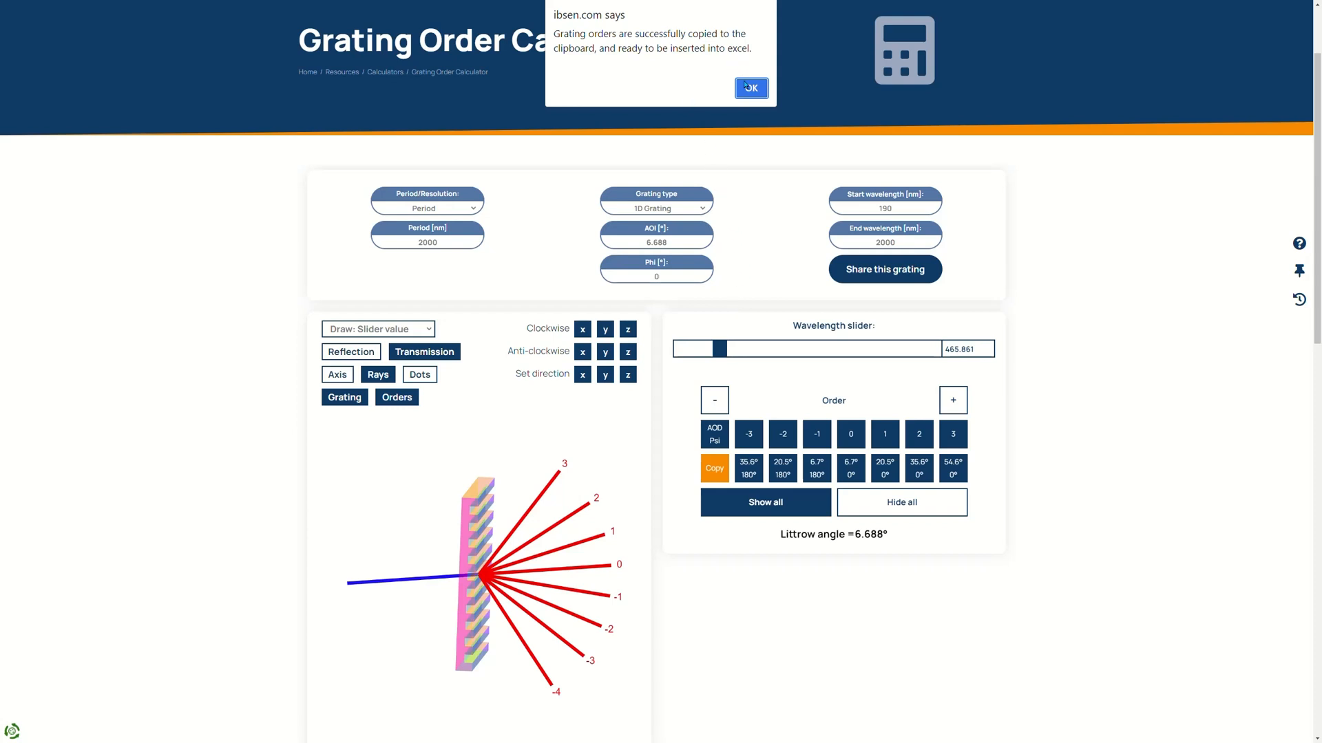
click(749, 88)
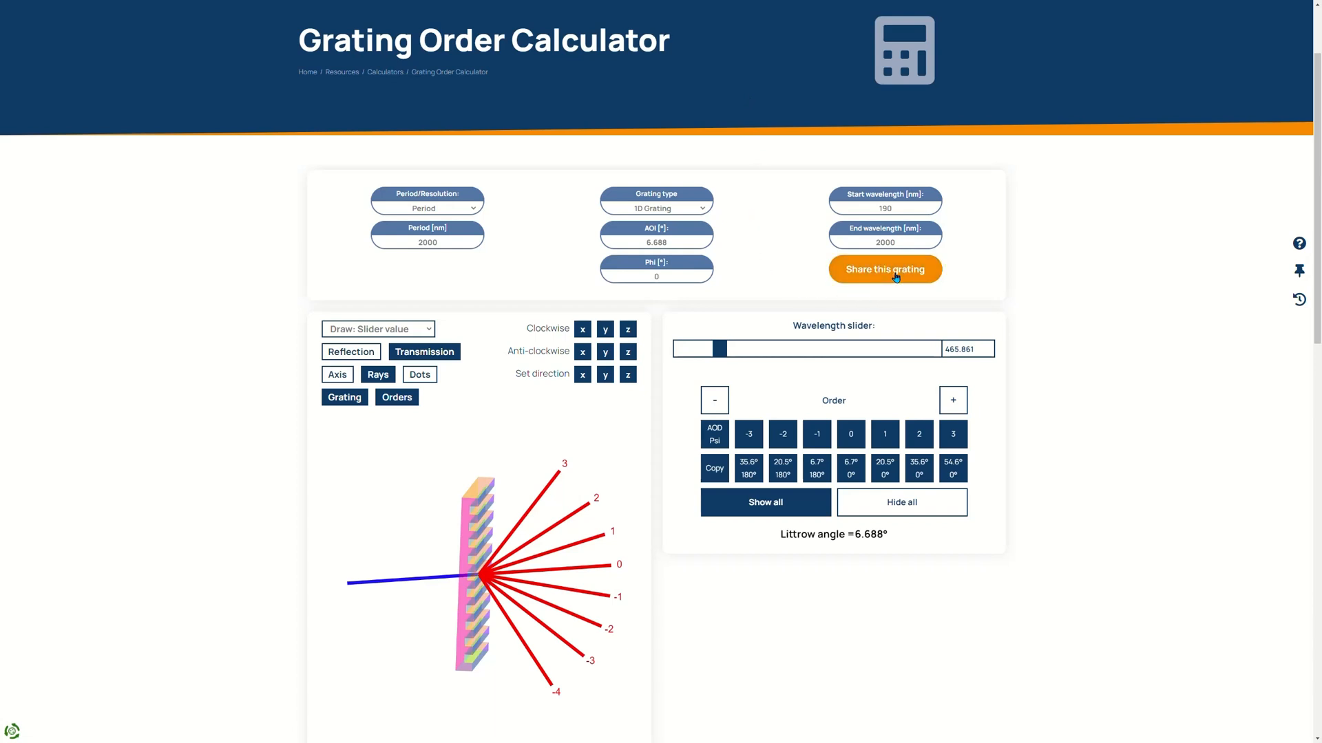
Copy a shareable link to this grating and dismiss the link-copied notice.
click(884, 268)
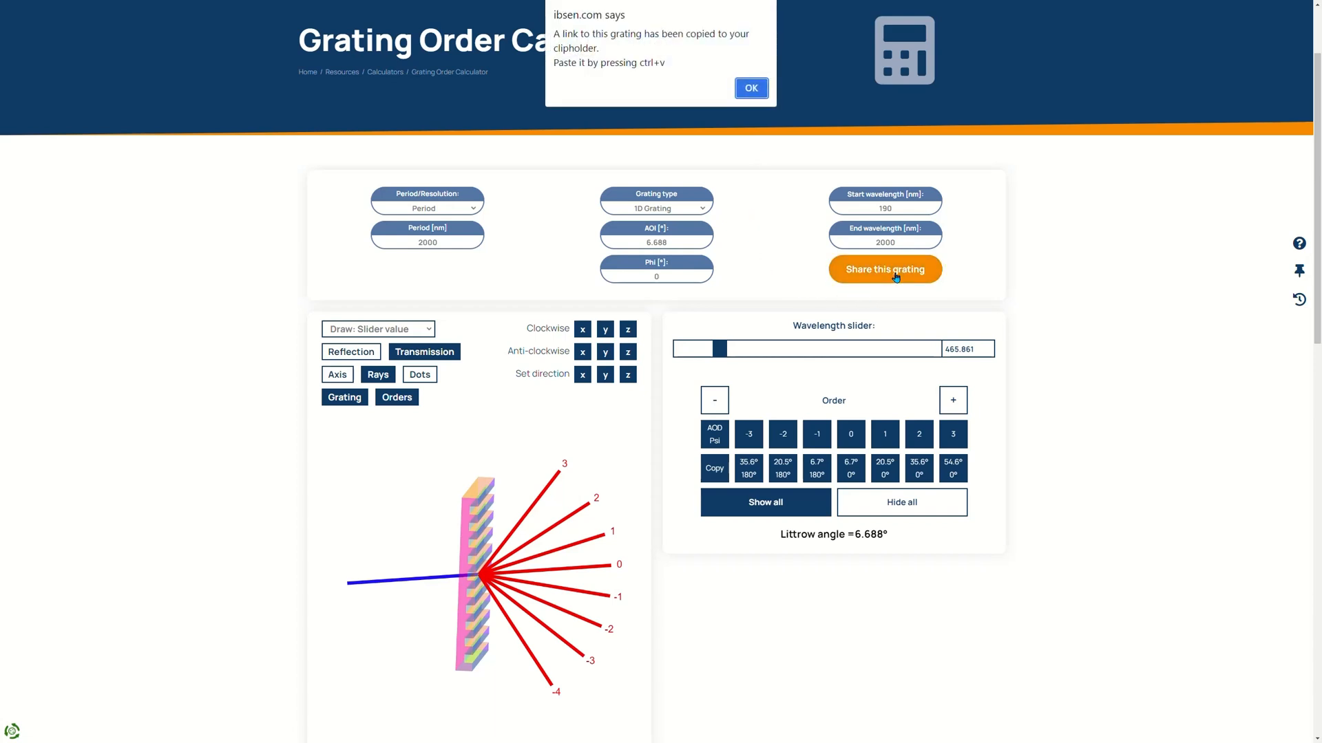
mouse_move(688, 81)
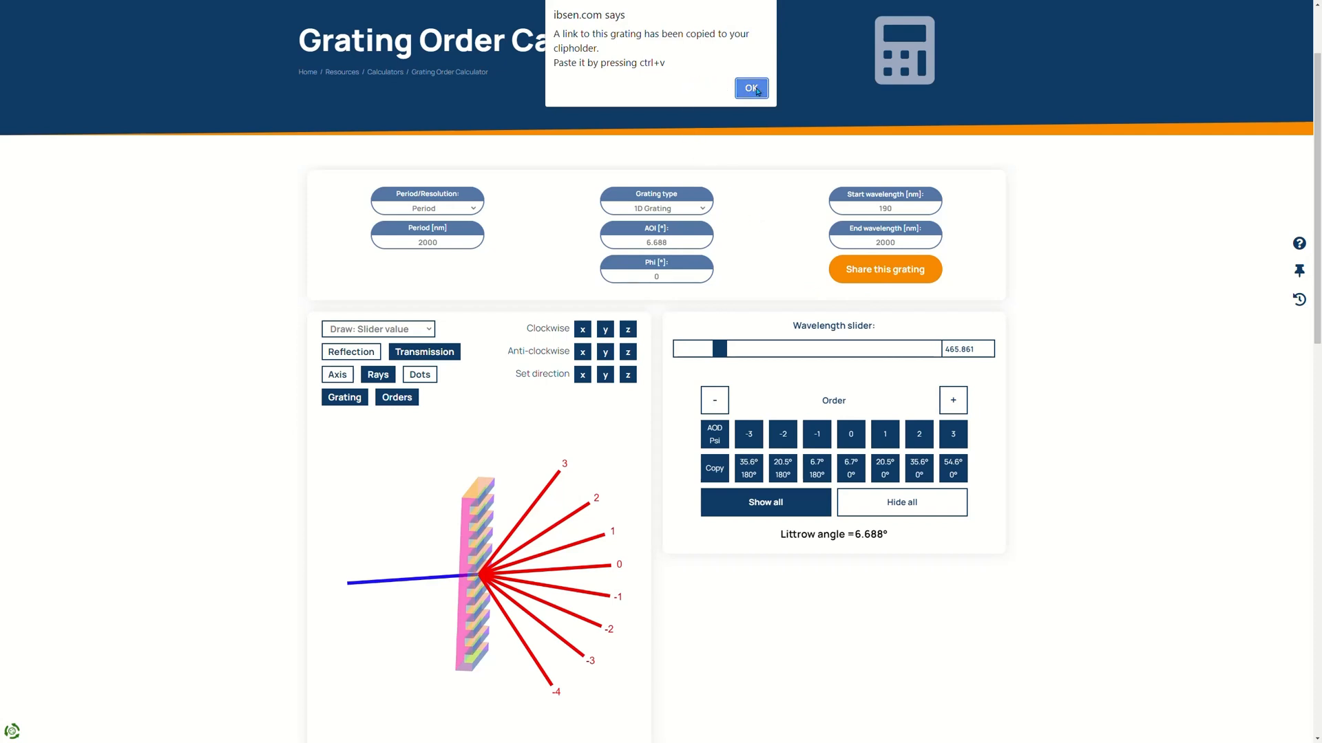
click(749, 88)
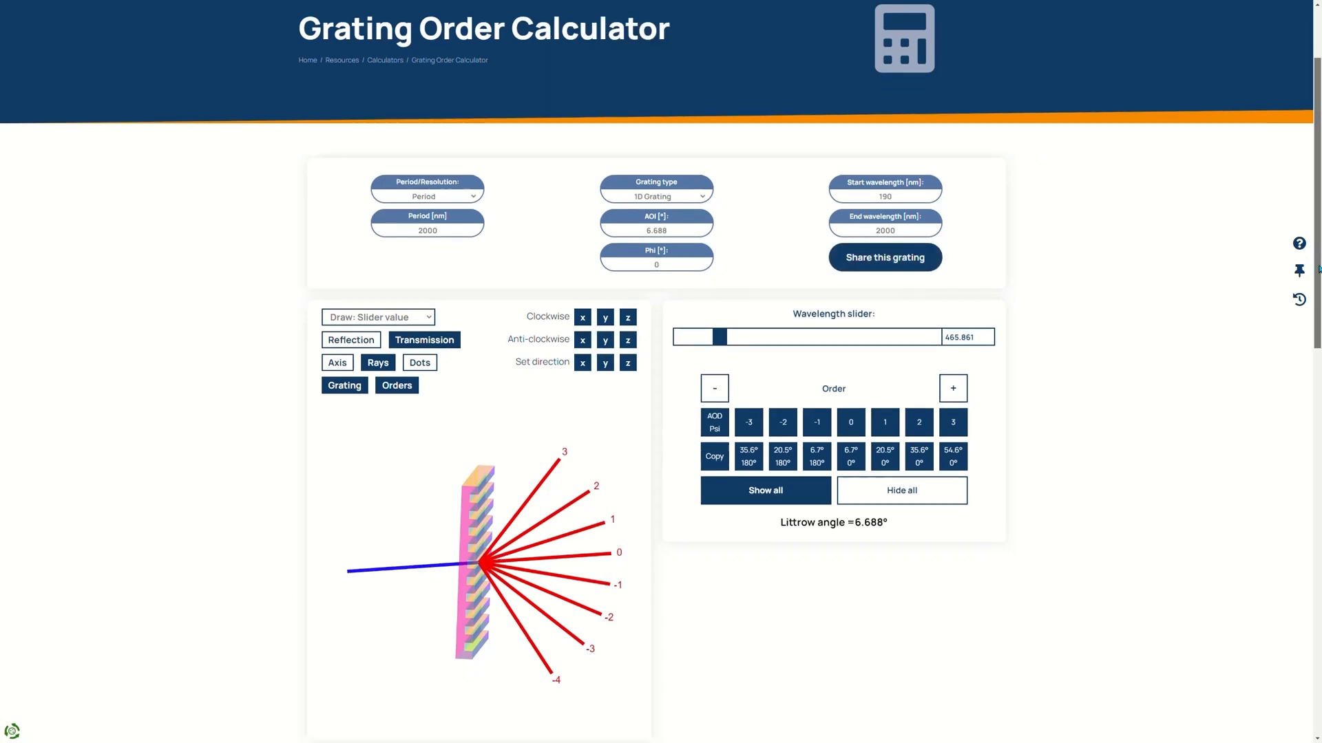
Expand the Equation overview to show its list of symbols.
scroll(down, 3)
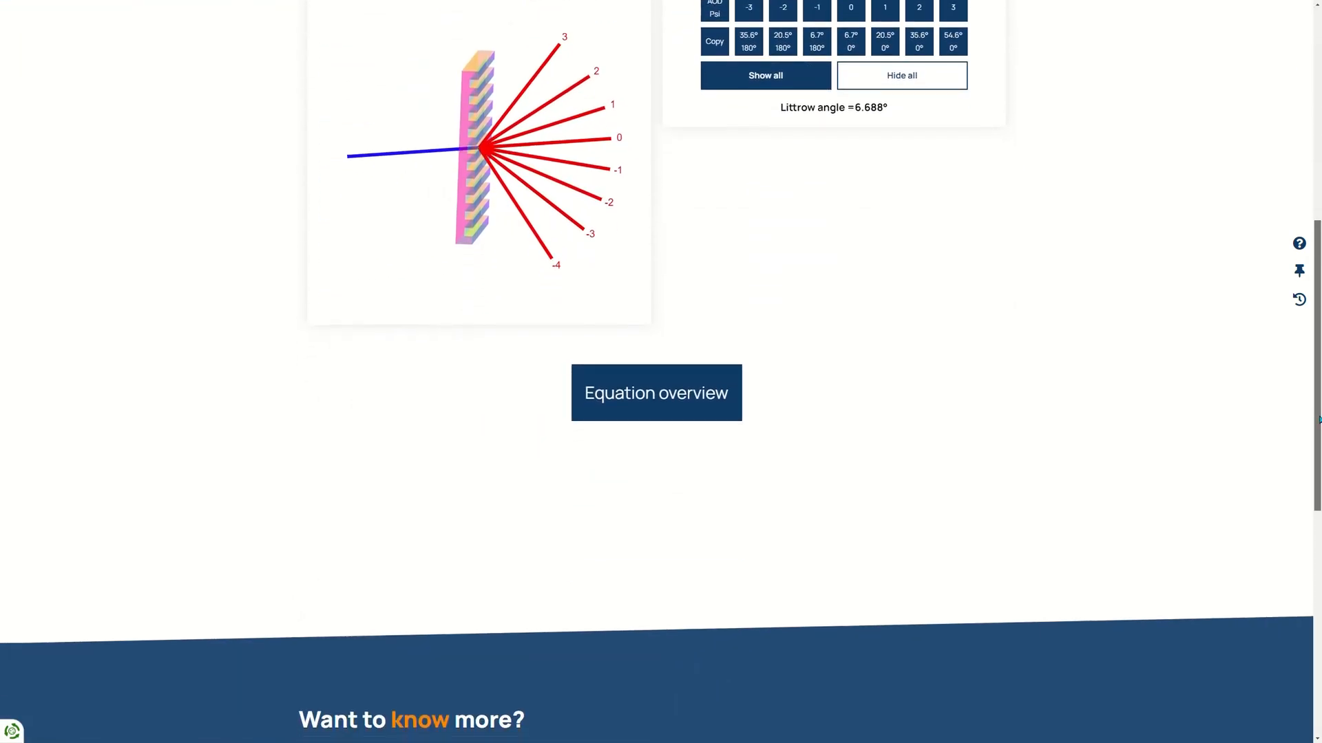
mouse_move(655, 392)
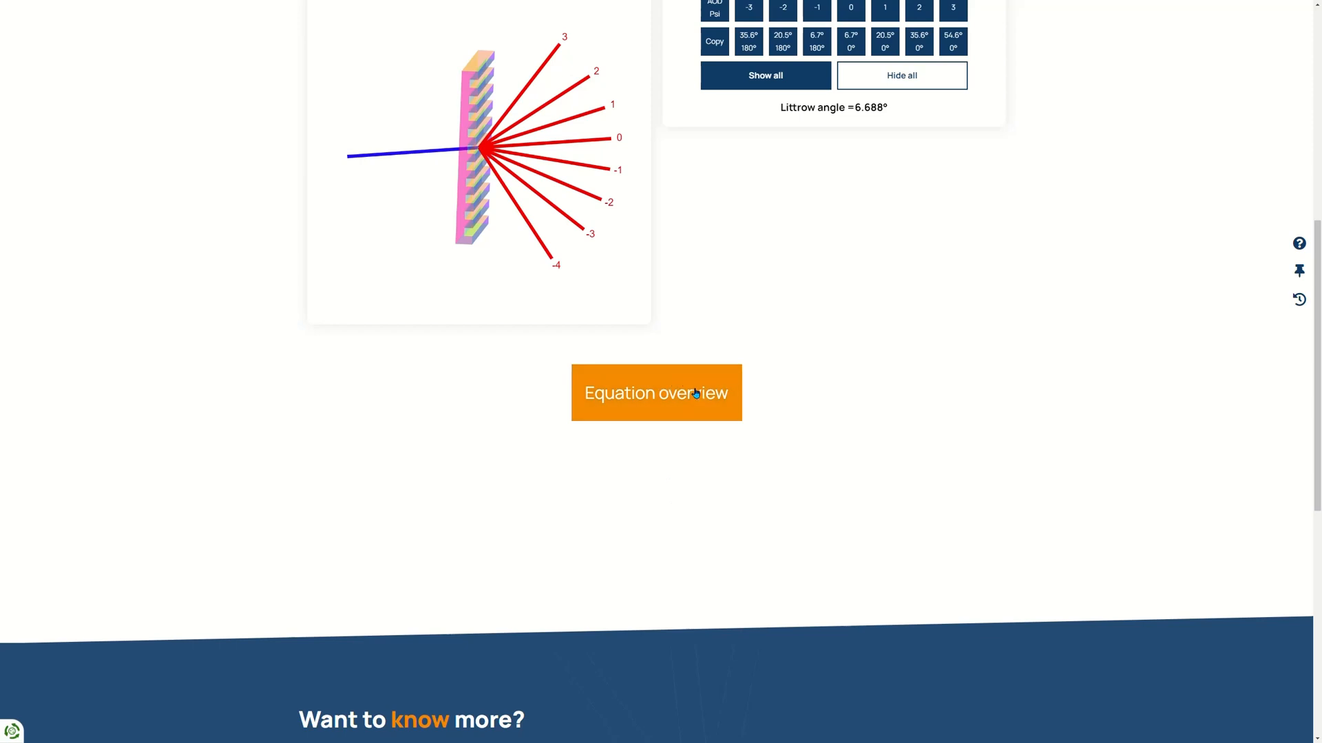
click(655, 392)
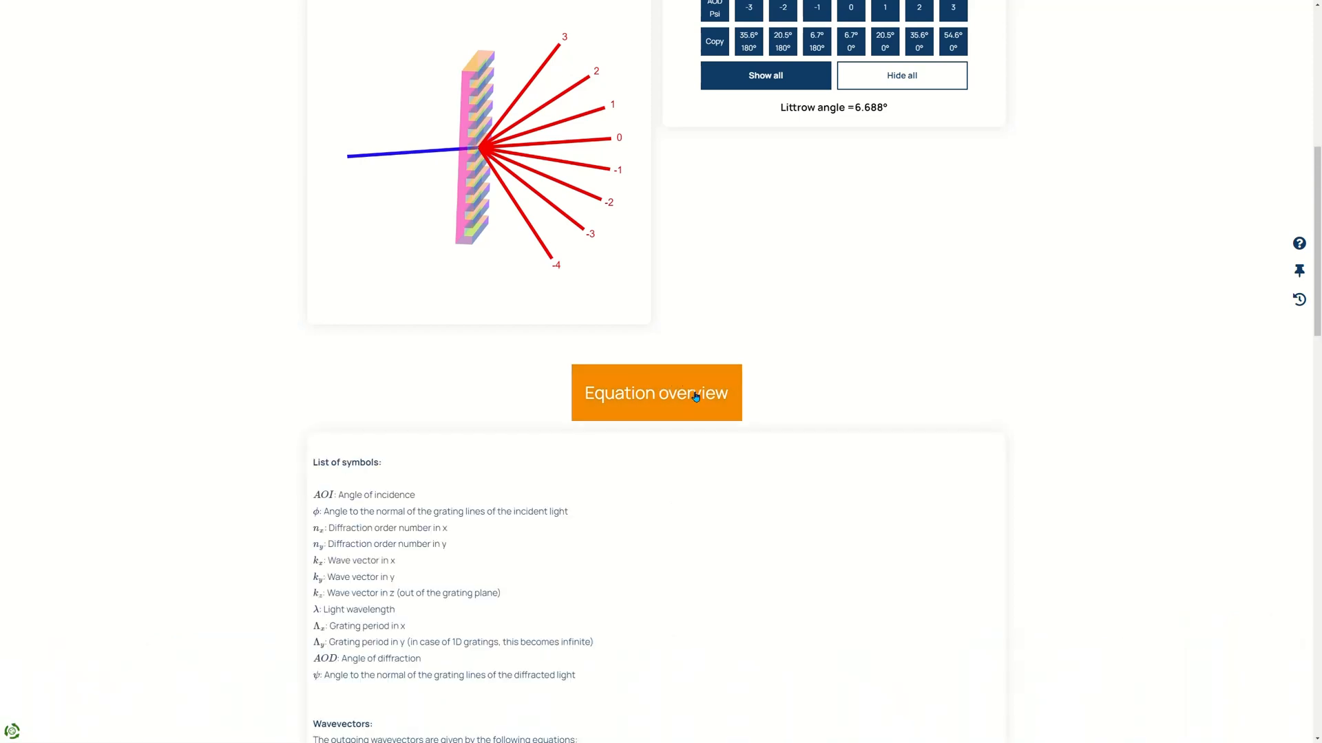